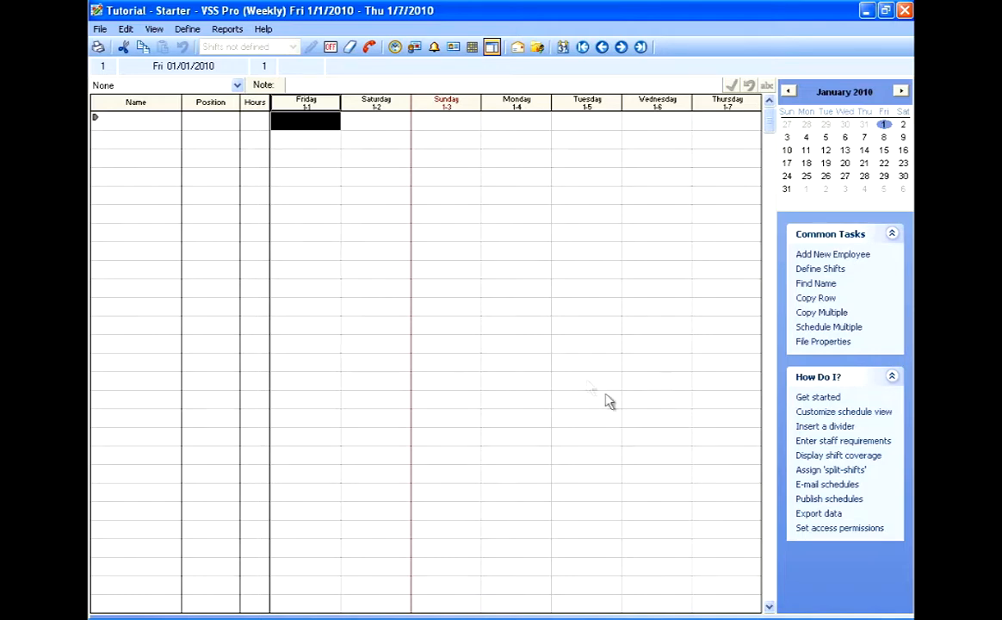
- Start a new, blank employee profile for row 001 from the Define menu
click(188, 29)
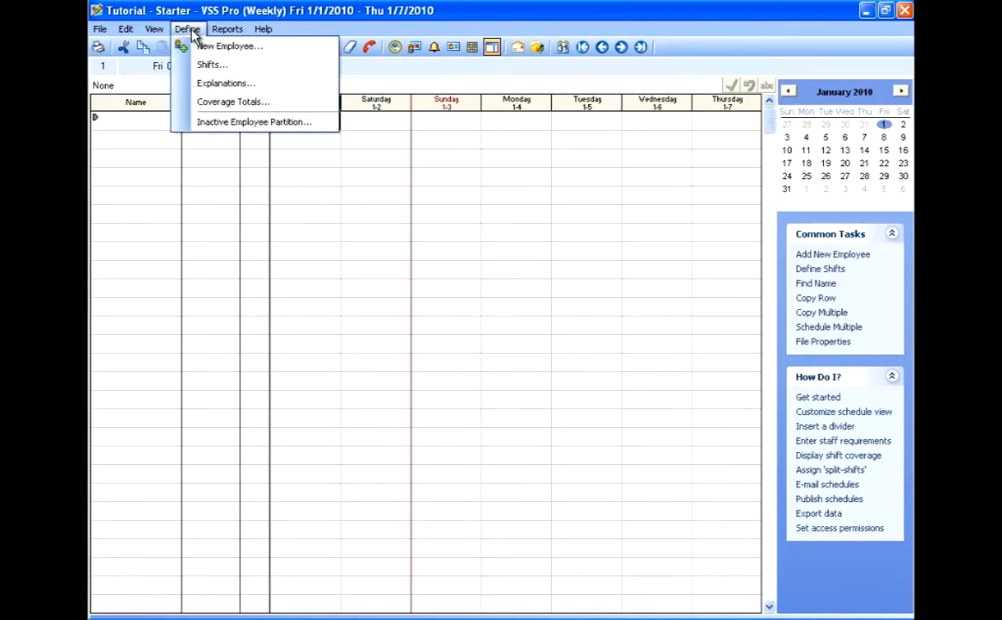
click(229, 45)
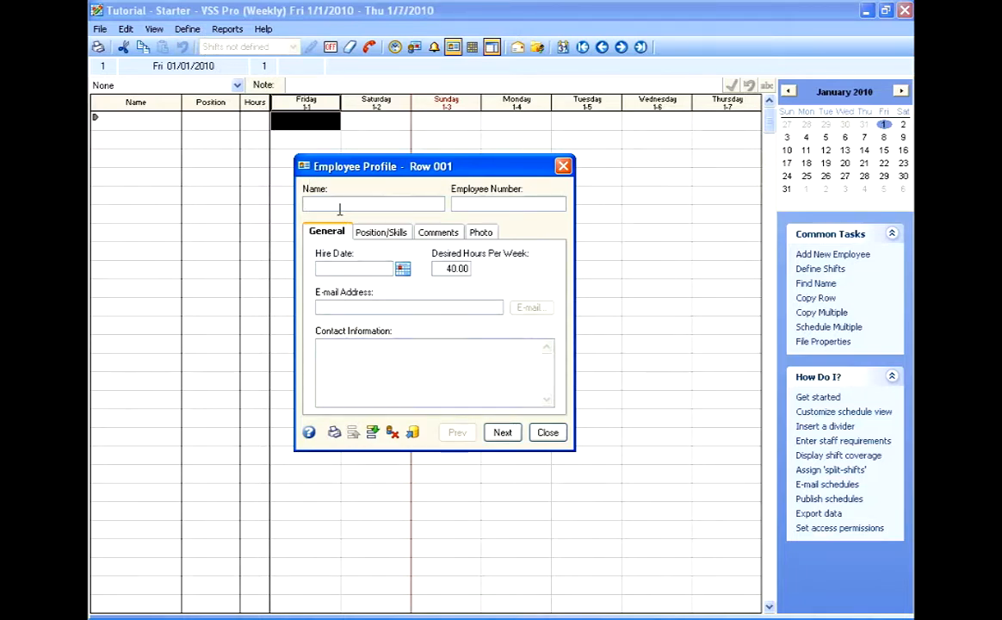
- Browse the blank profile's General, Position/Skills, Comments and Photo sections
click(548, 432)
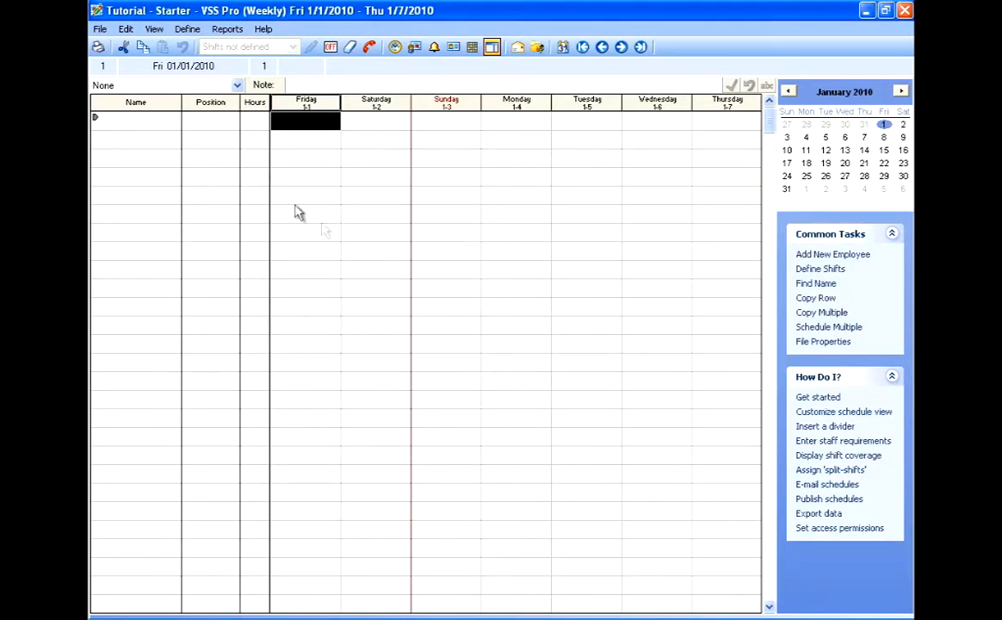
mouse_move(146, 136)
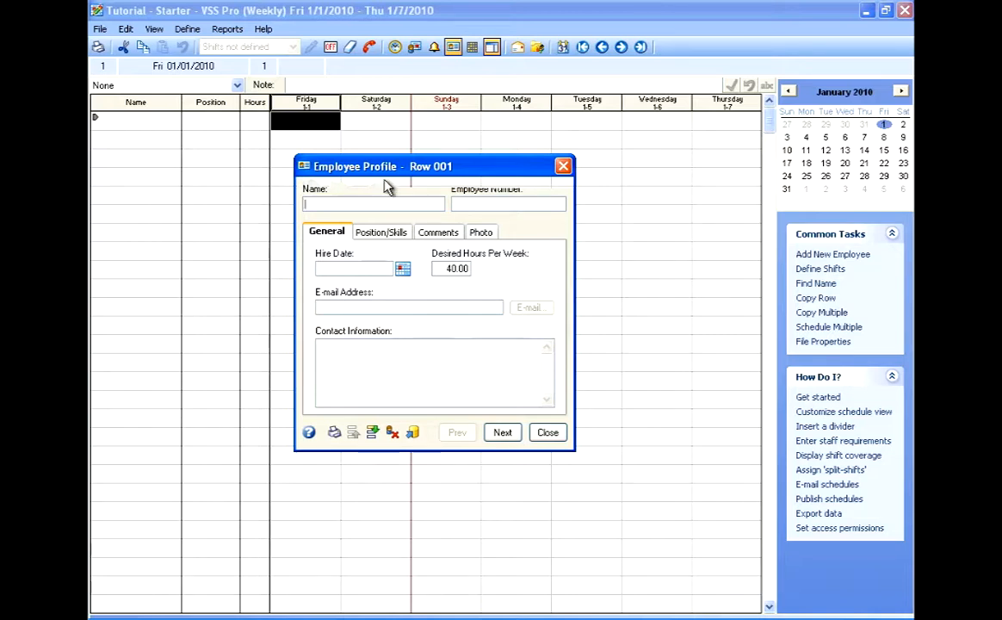
mouse_move(399, 185)
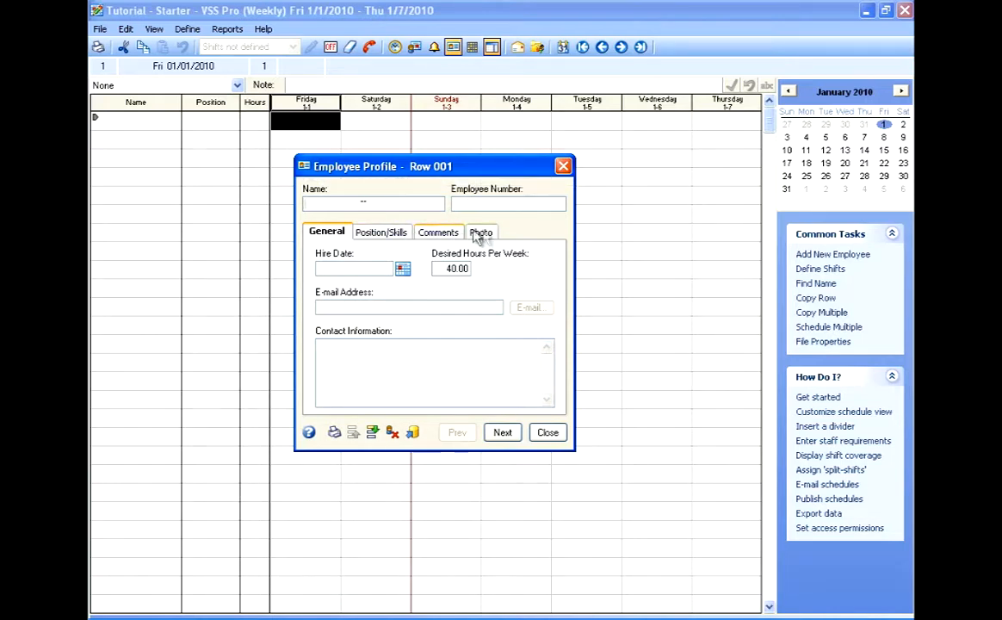
mouse_move(507, 235)
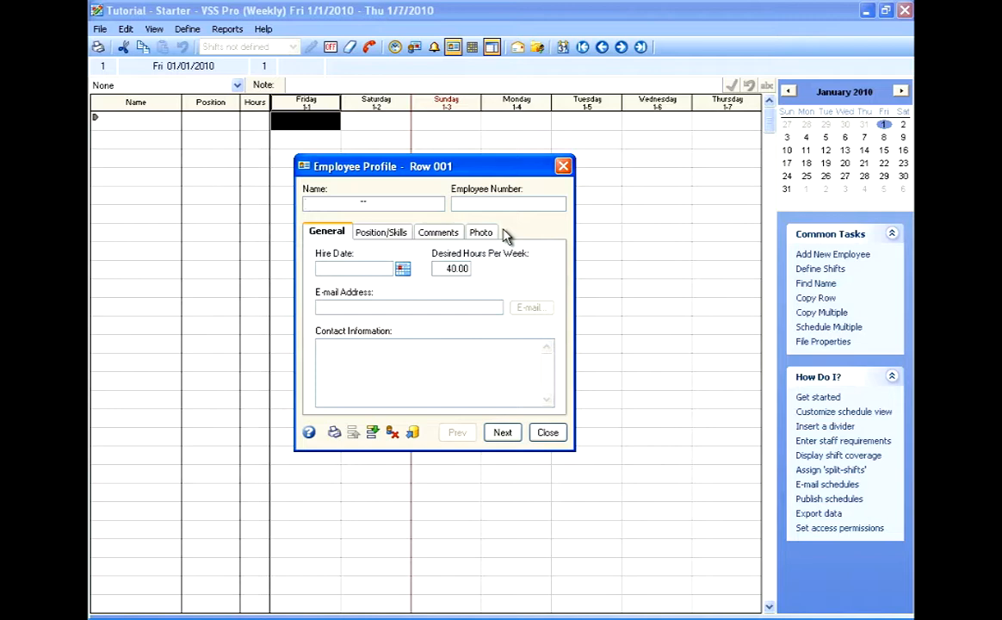
mouse_move(422, 262)
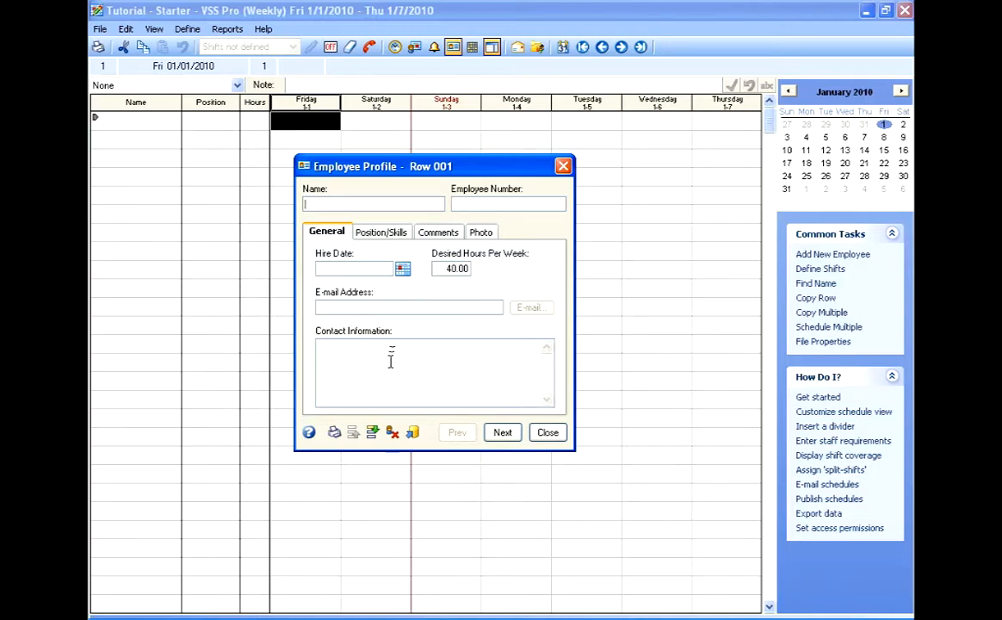
click(381, 231)
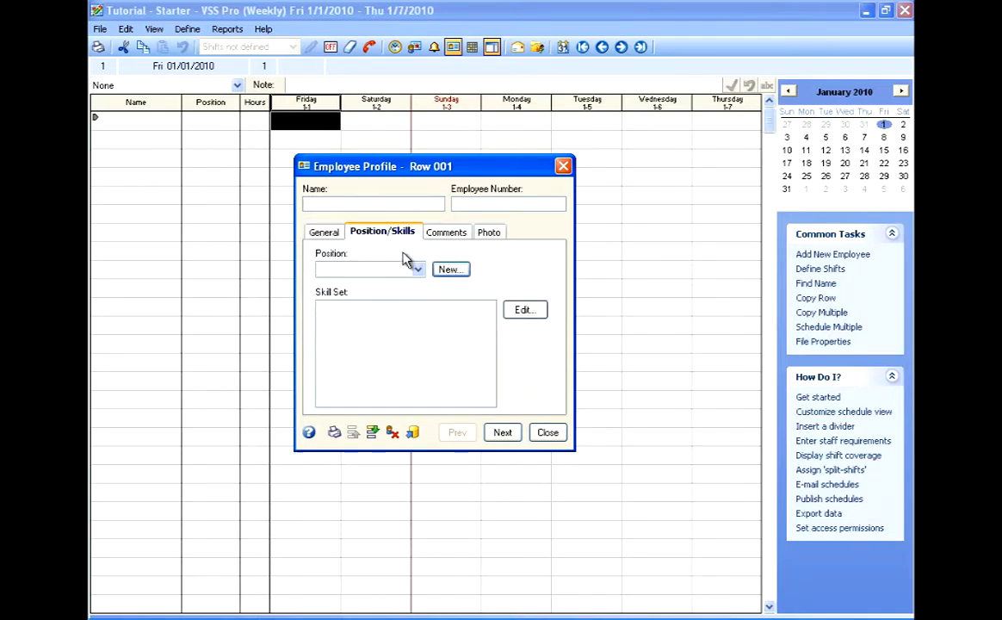
mouse_move(394, 336)
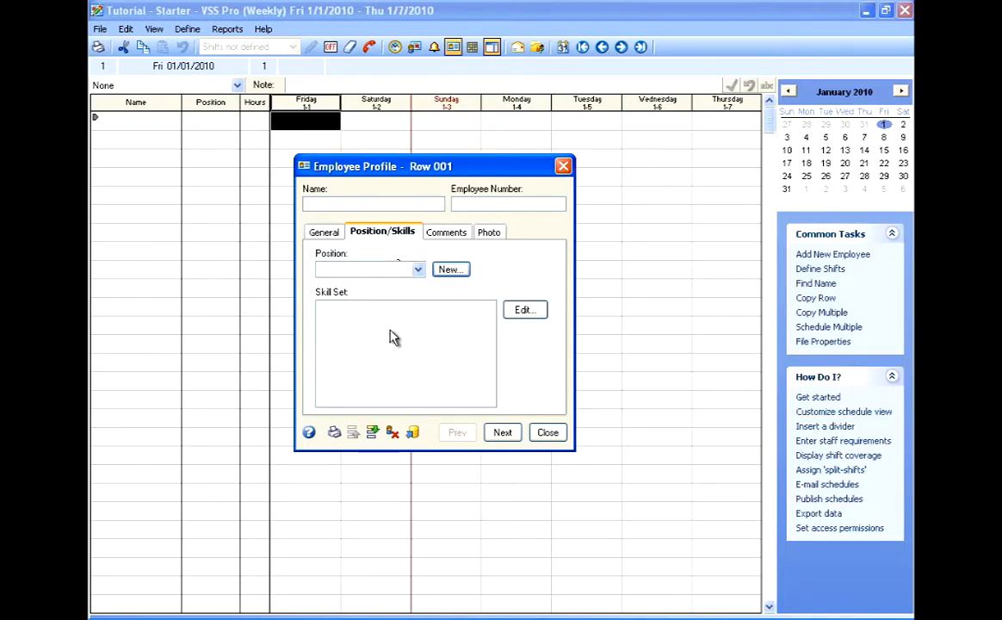
click(436, 232)
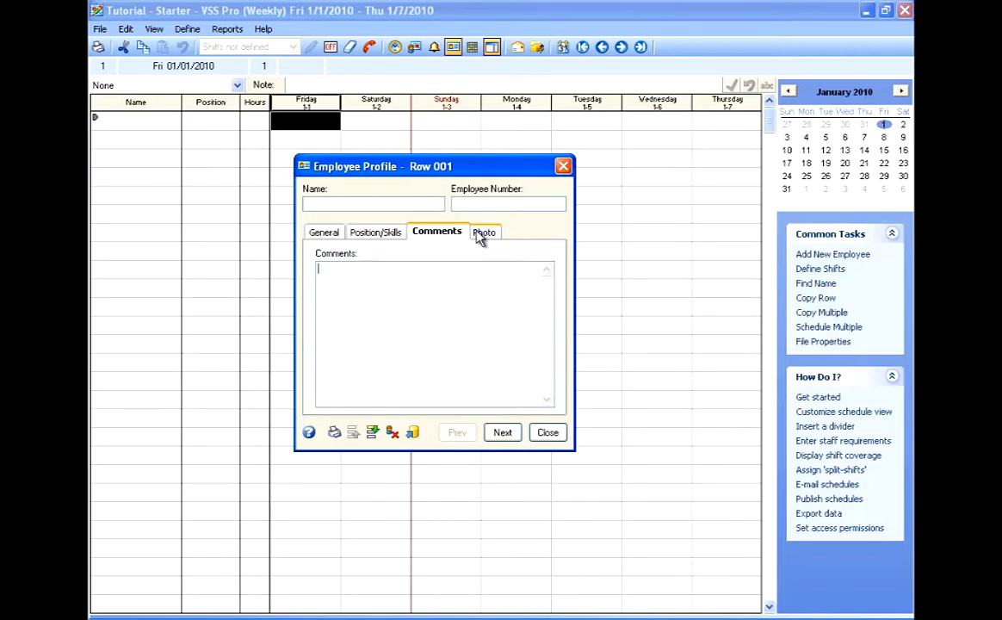
click(483, 231)
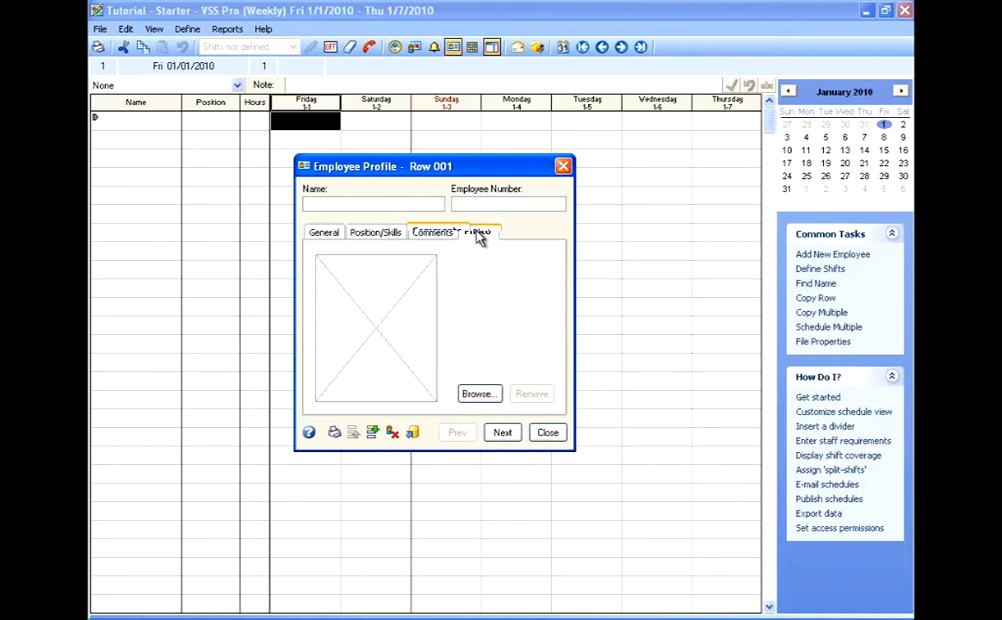
click(476, 231)
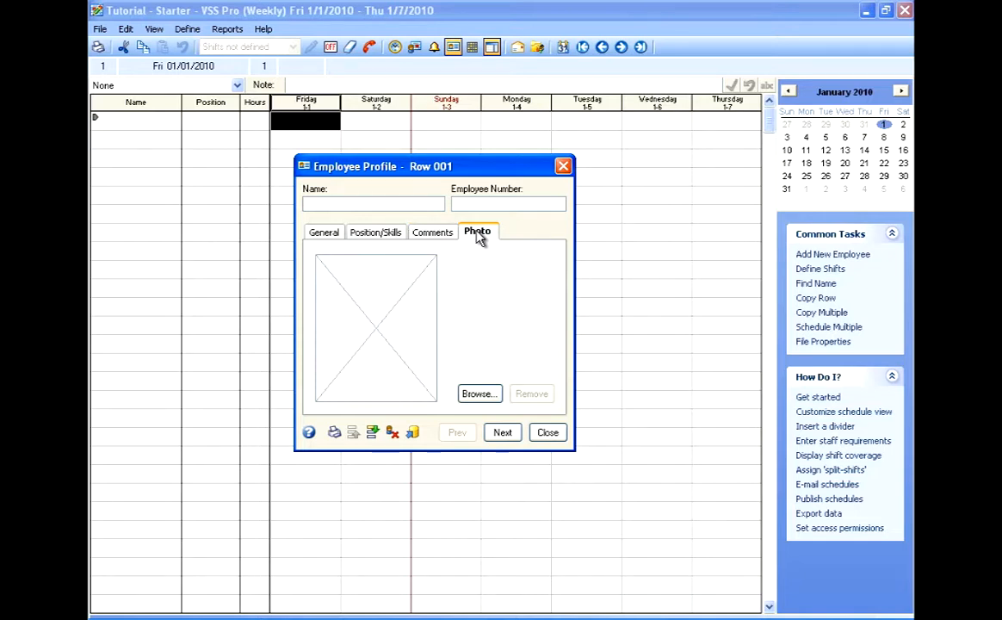
mouse_move(489, 241)
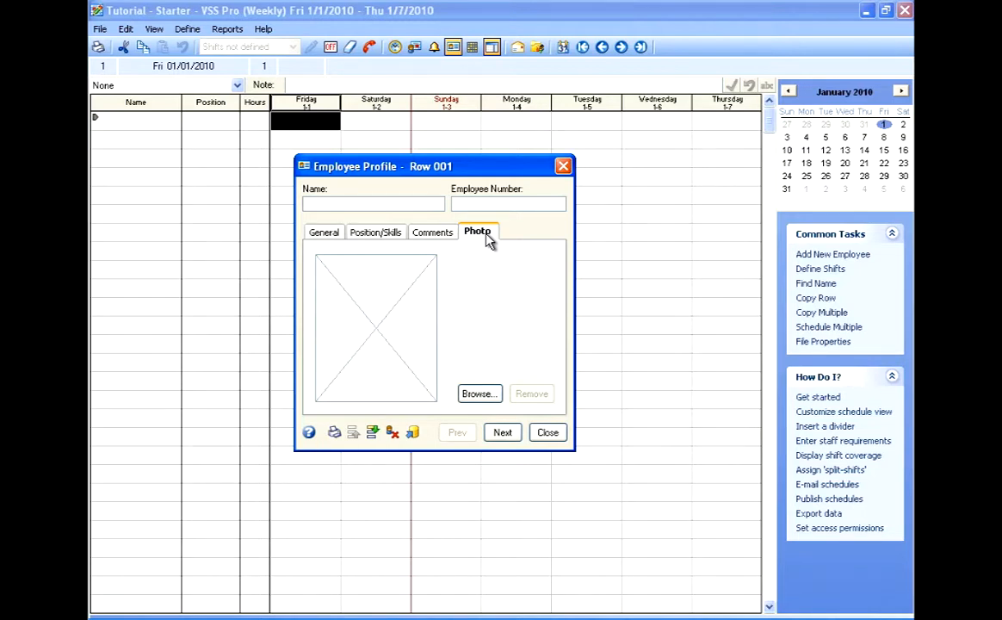
mouse_move(474, 244)
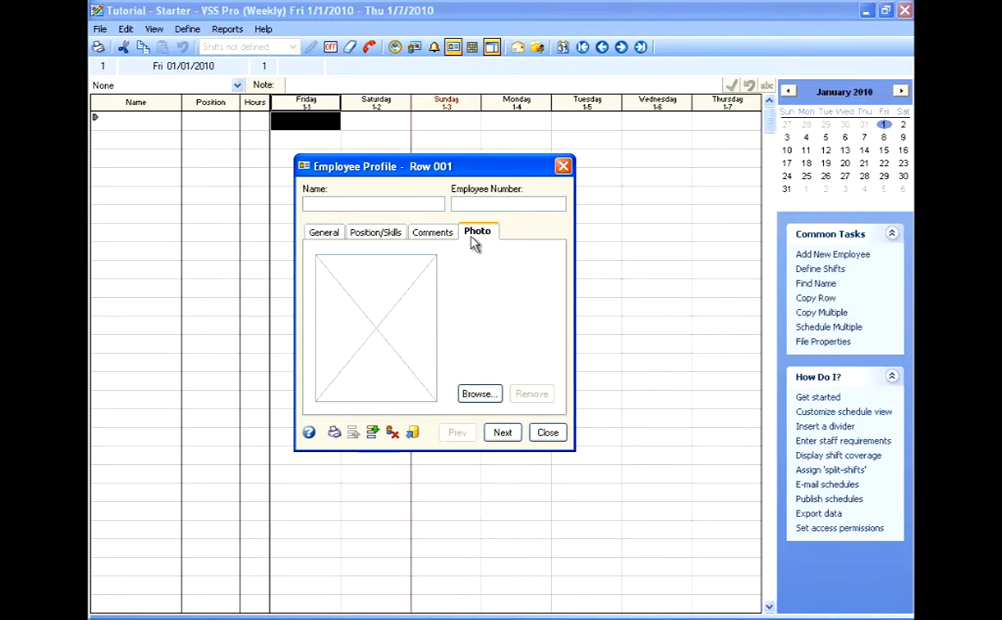
- Add Sam, then save Chris and Joe as the next employees
click(326, 231)
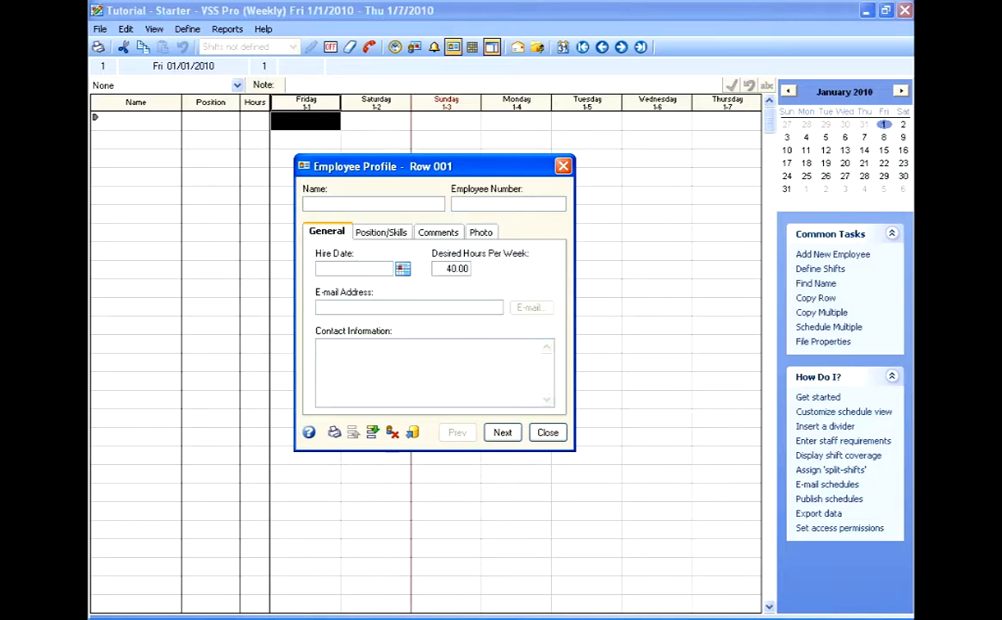
text(Sam)
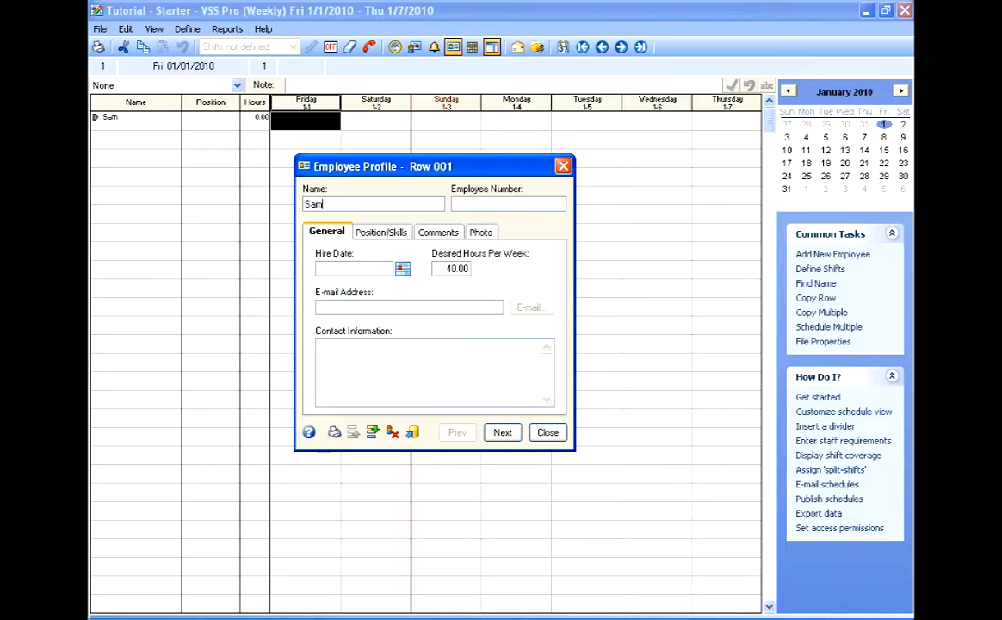
click(503, 432)
text(Chris)
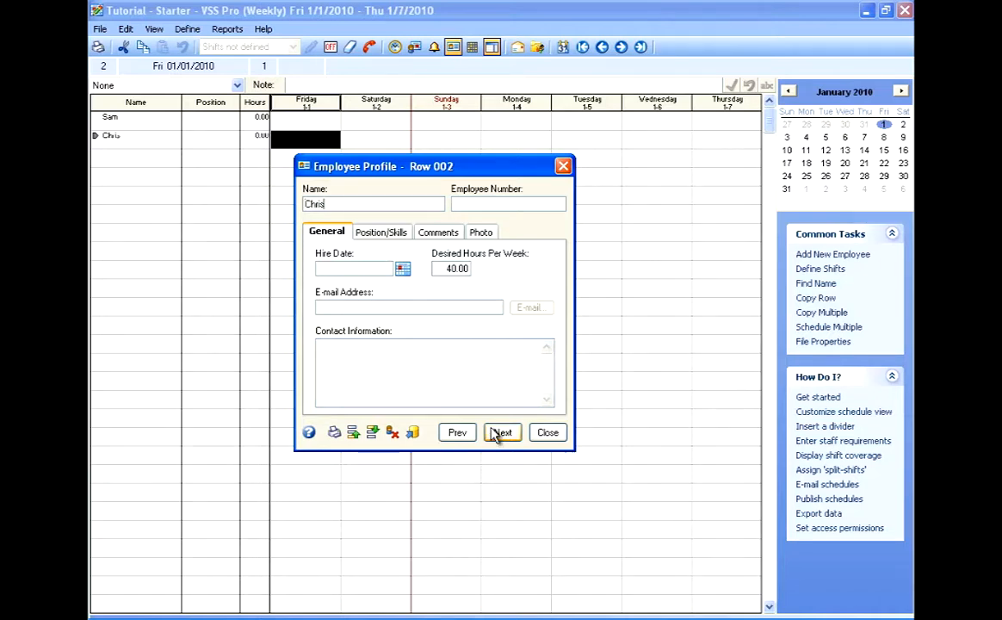
click(503, 432)
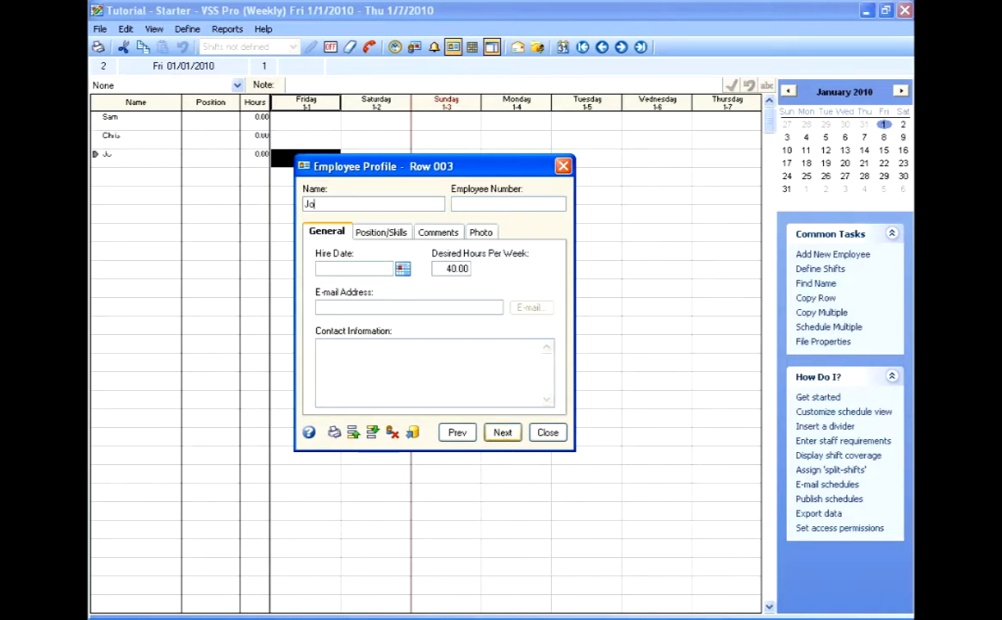
click(503, 432)
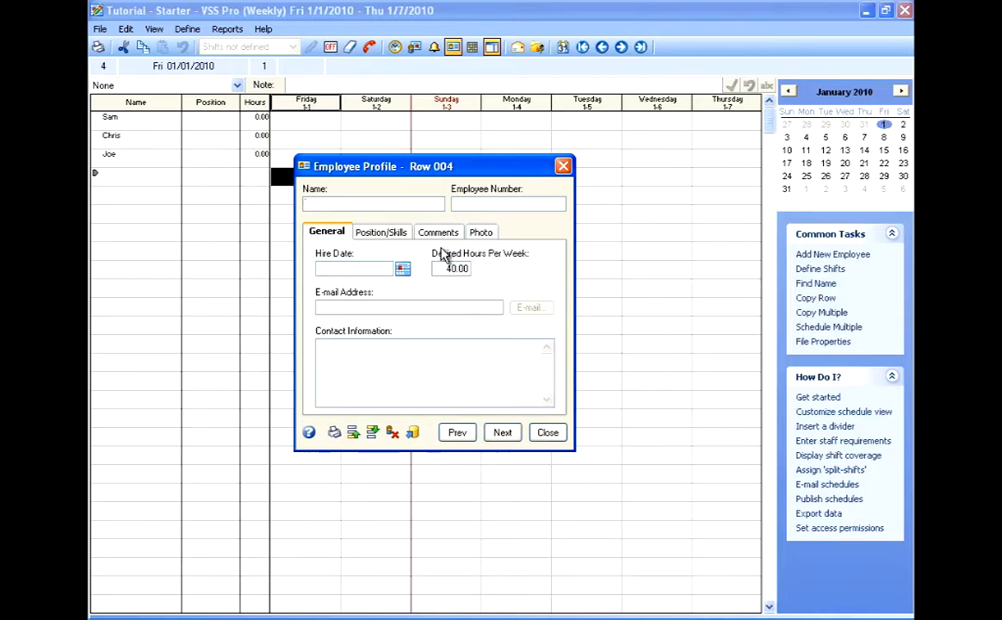
- Add Larry as an employee with position LPN
text(L)
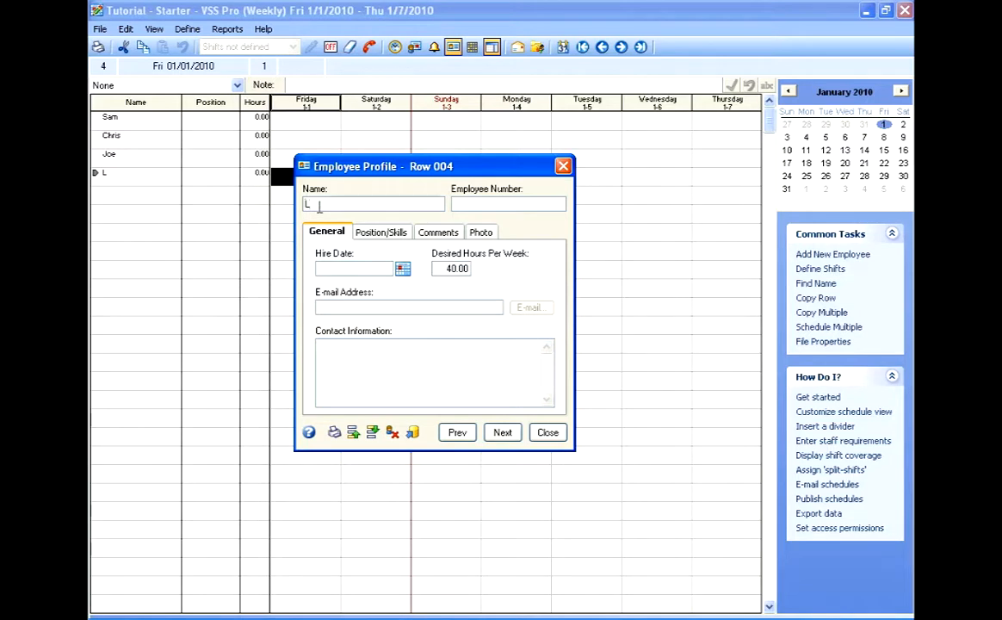
text(arry)
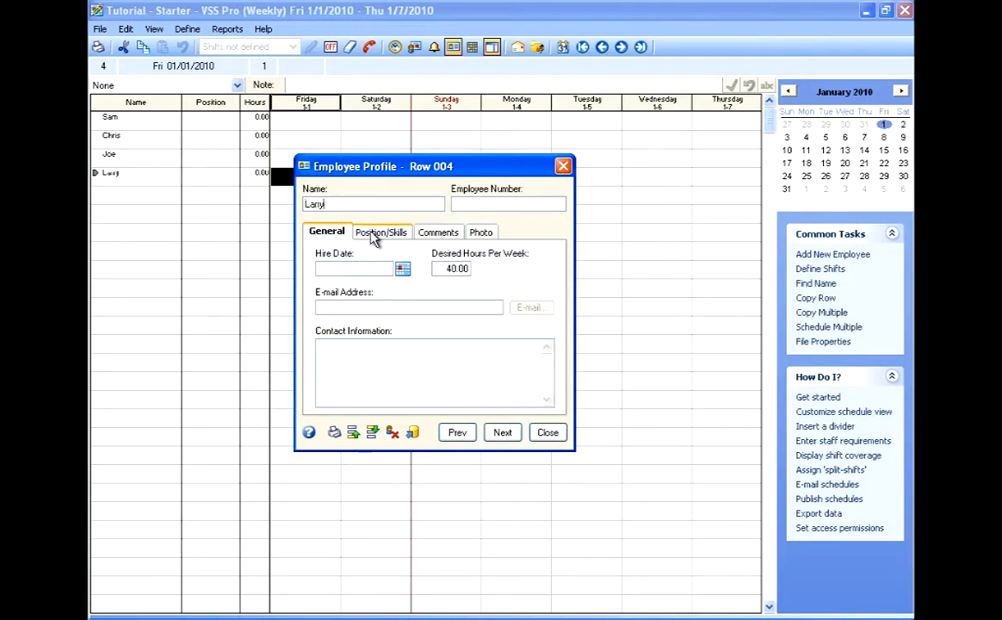
click(382, 232)
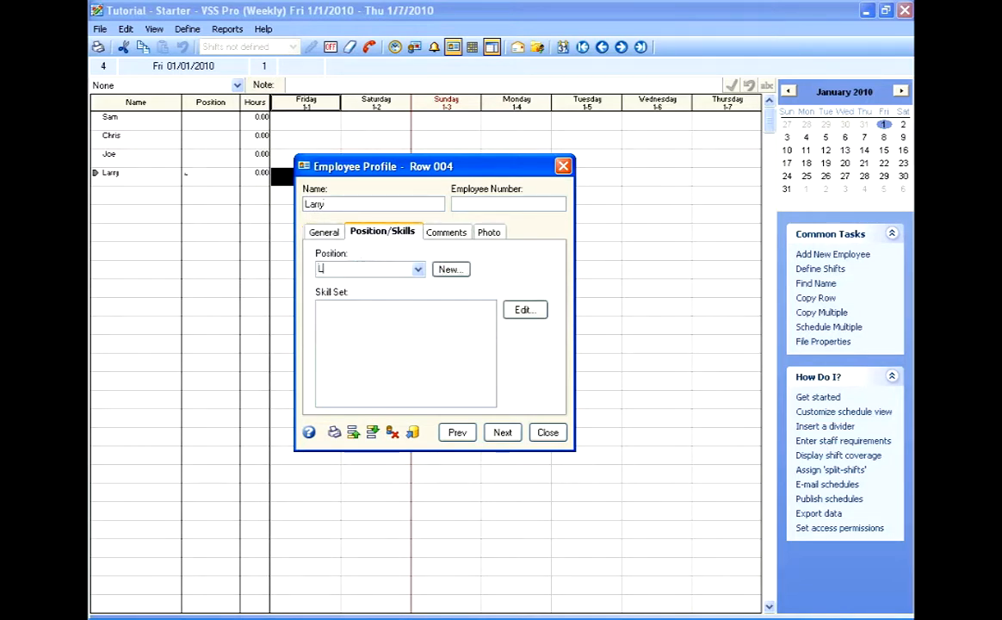
text(PN)
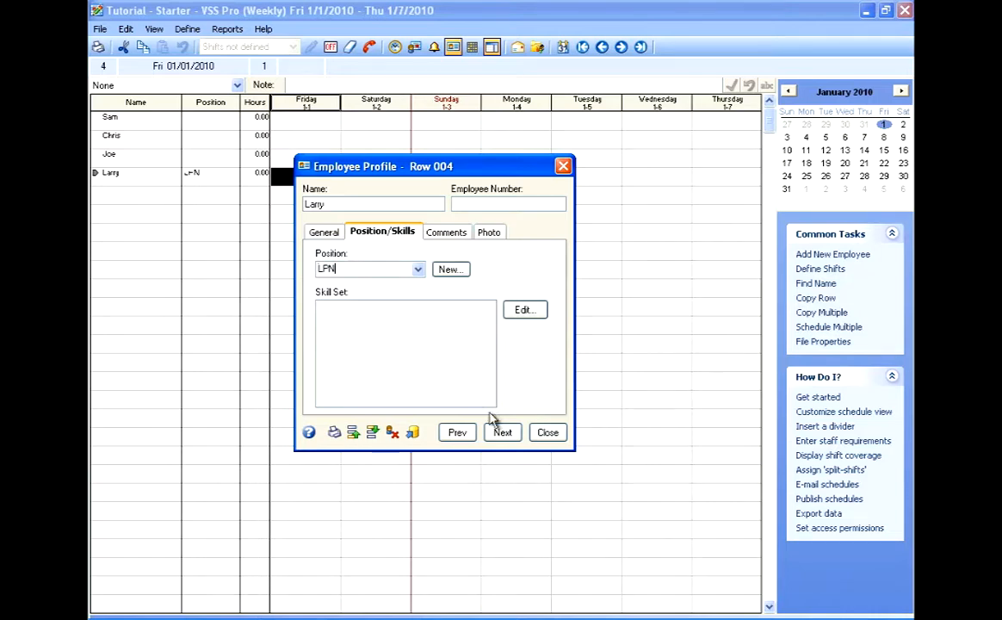
click(502, 432)
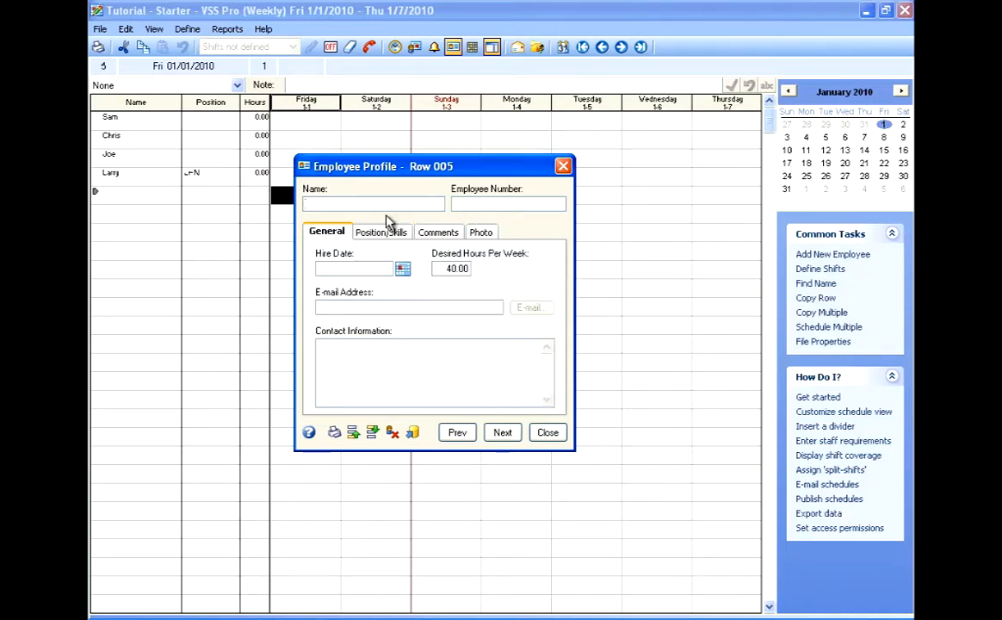
- Add Kim with LPN chosen as position, moving to row 006
text(Kim)
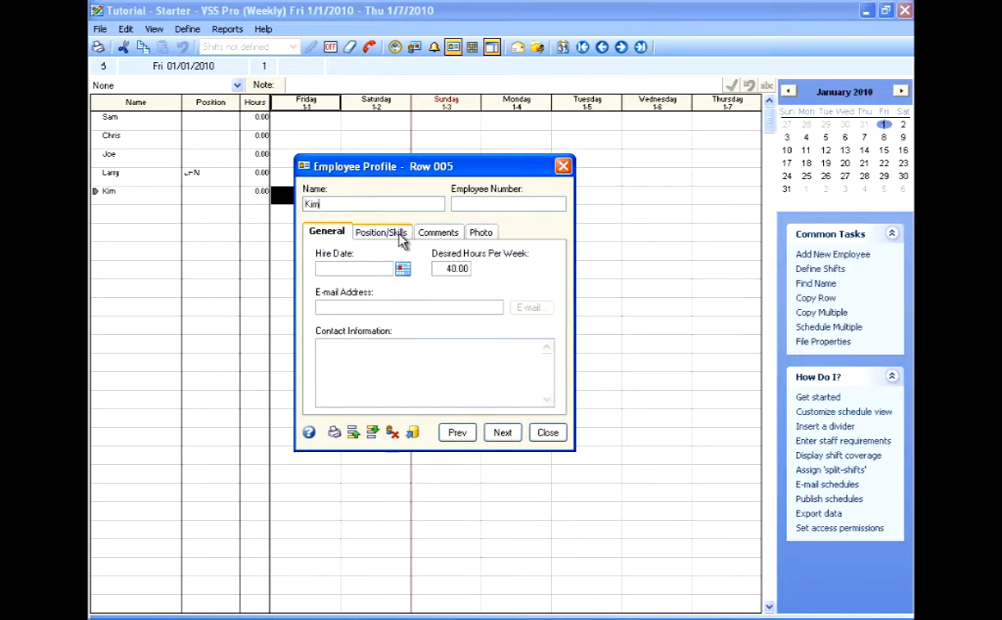
click(382, 231)
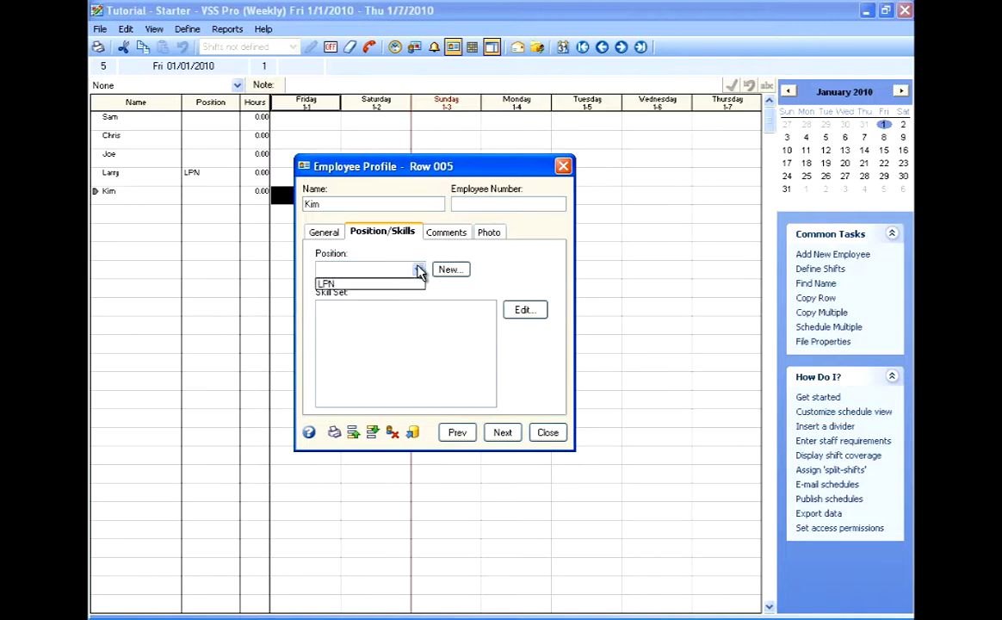
click(419, 269)
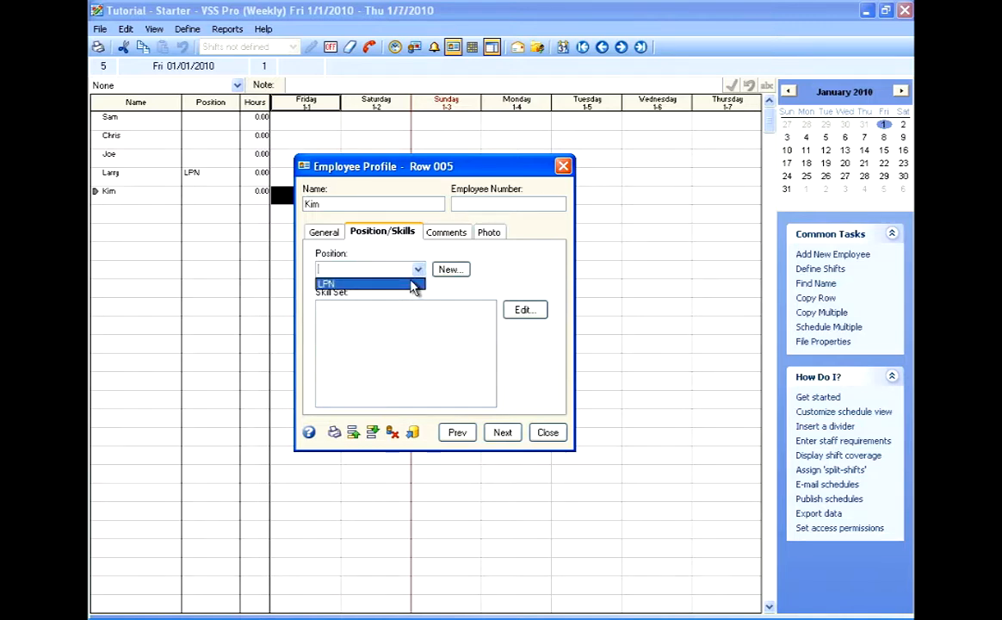
click(326, 283)
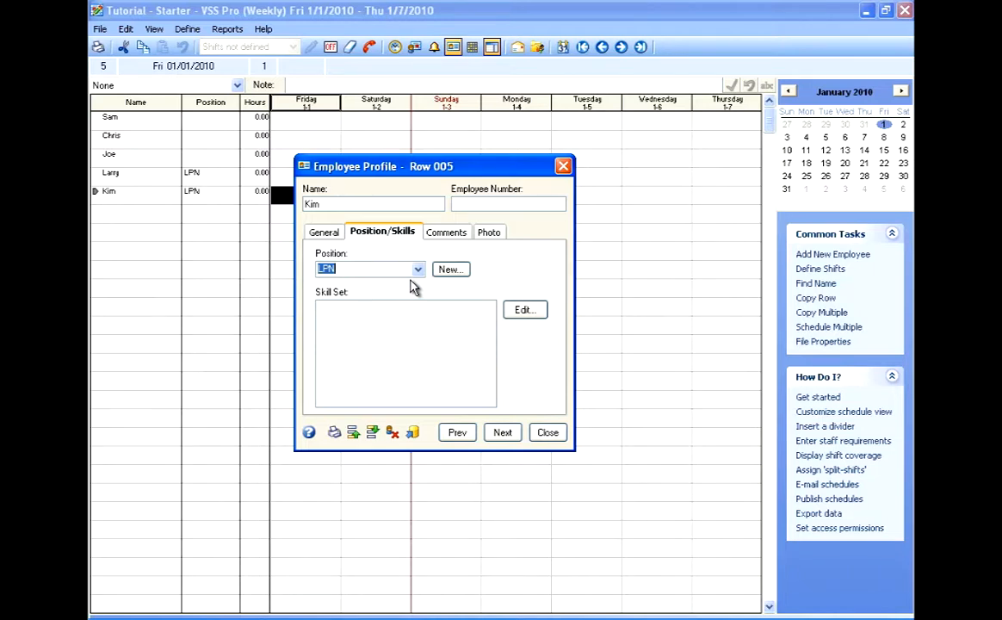
click(502, 432)
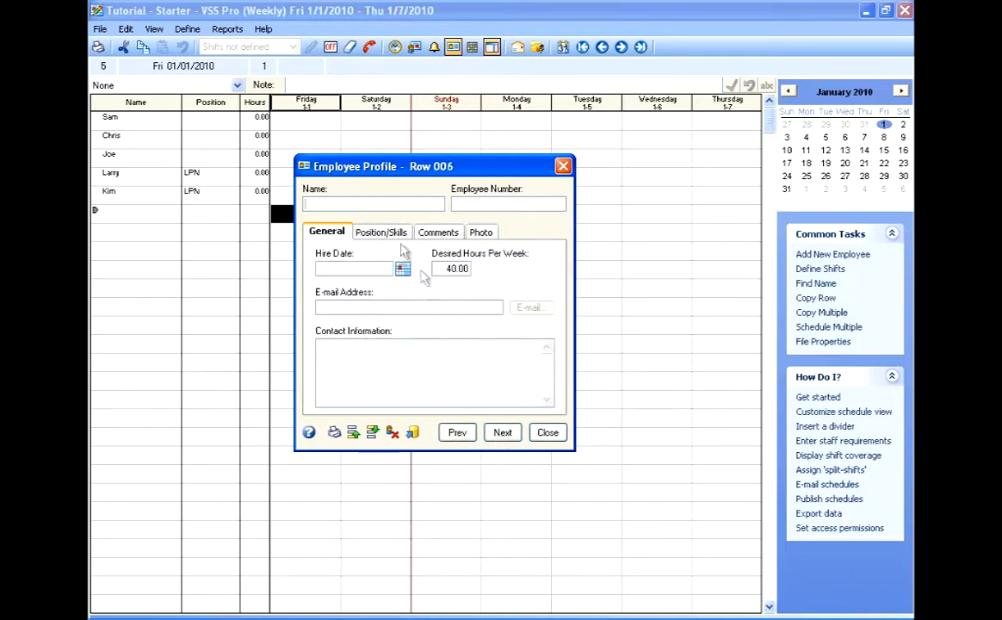
- Open Hospital_Employees.csv from My Documents in the employee import window
click(503, 432)
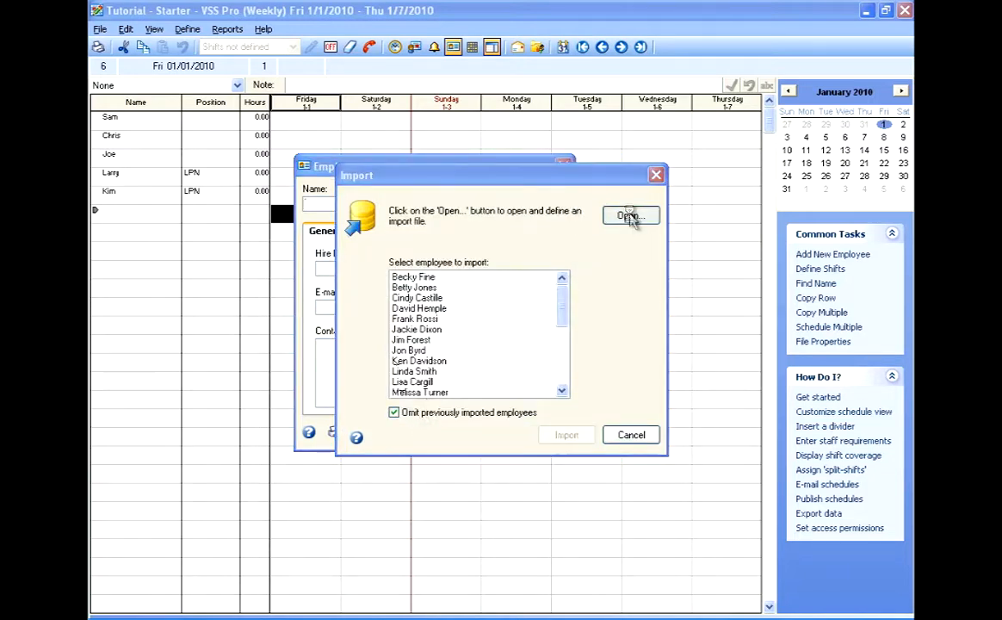
click(631, 215)
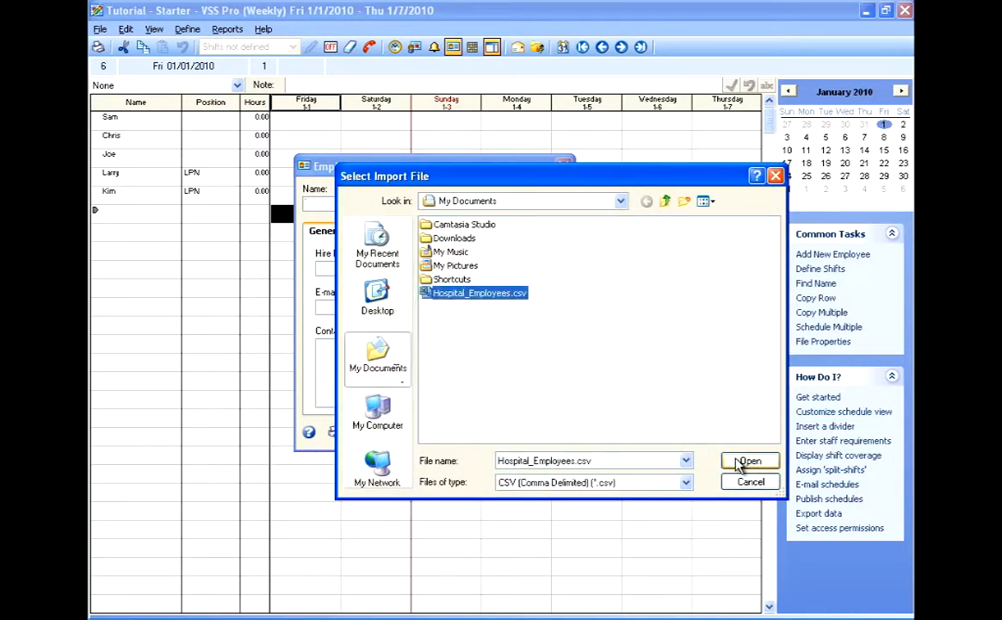
click(747, 461)
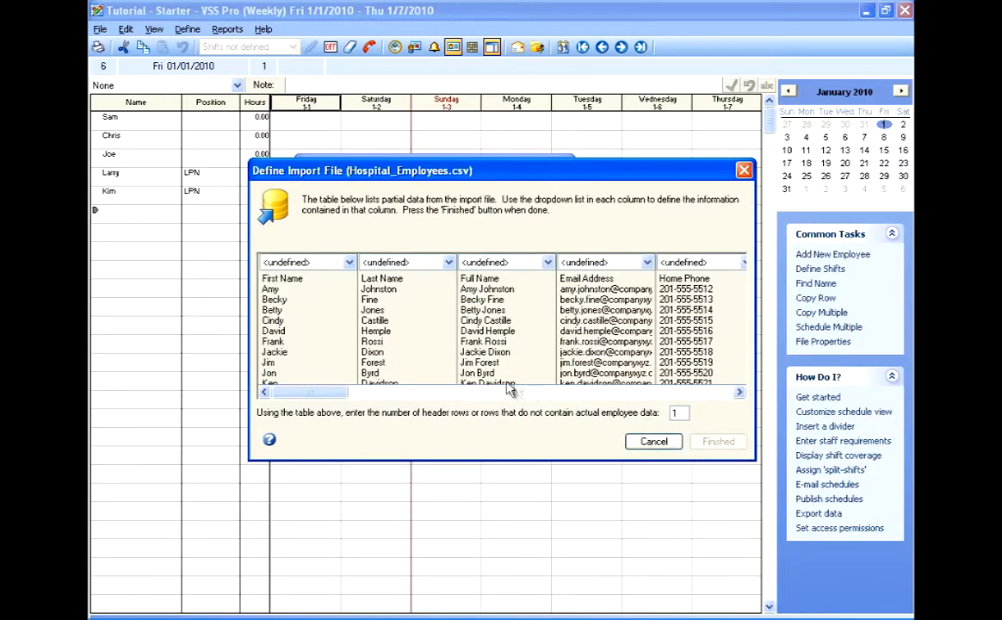
mouse_move(353, 387)
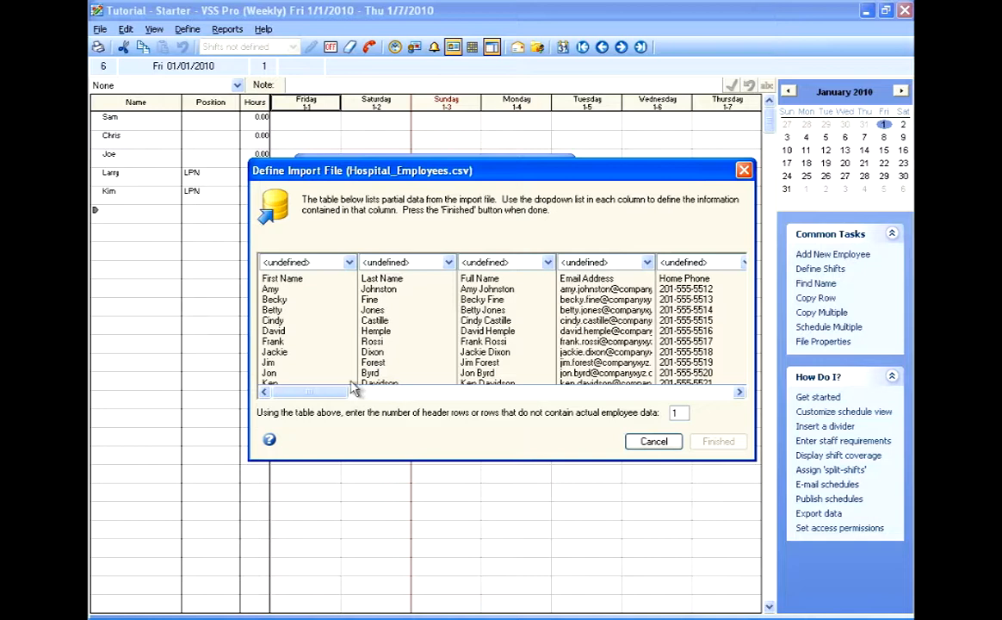
mouse_move(733, 394)
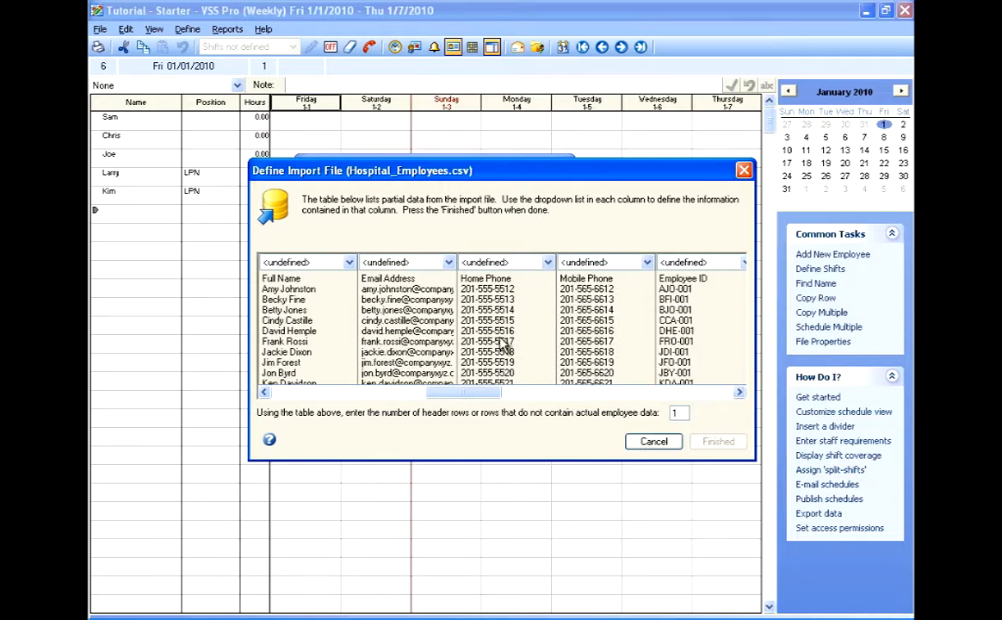
mouse_move(371, 289)
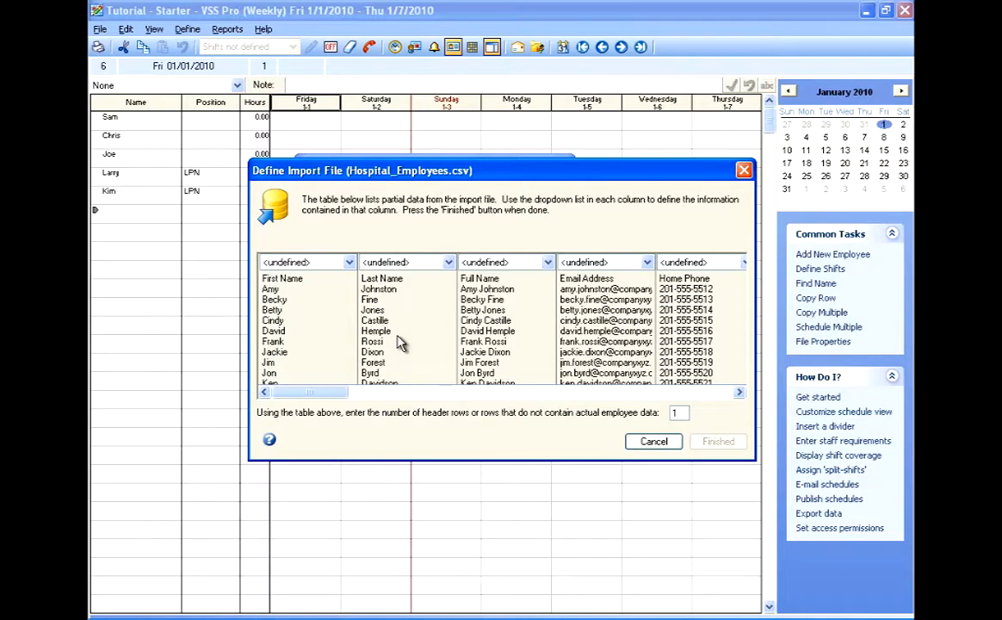
click(549, 262)
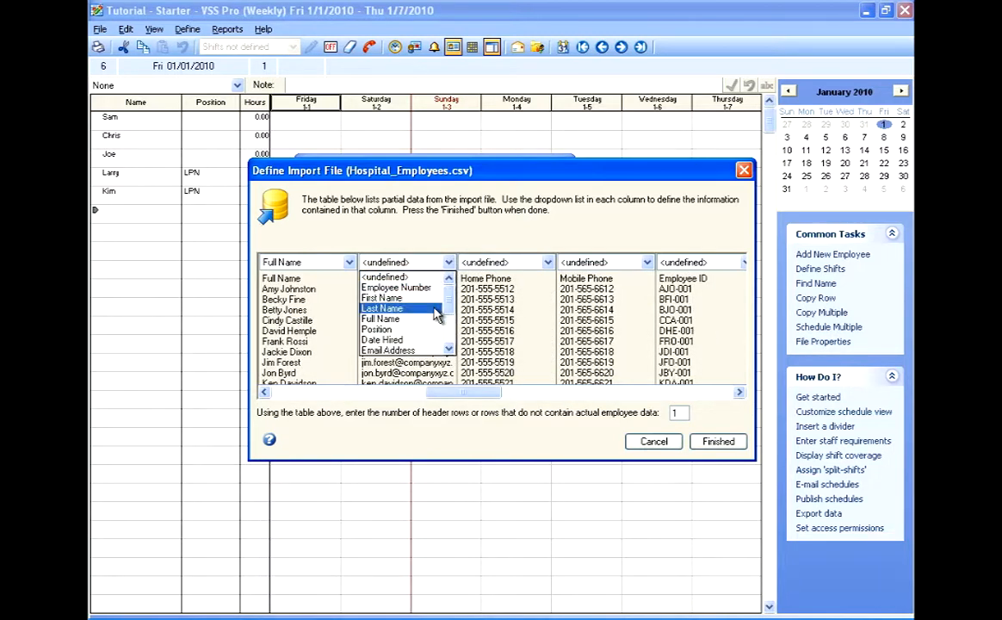
scroll(down, 3)
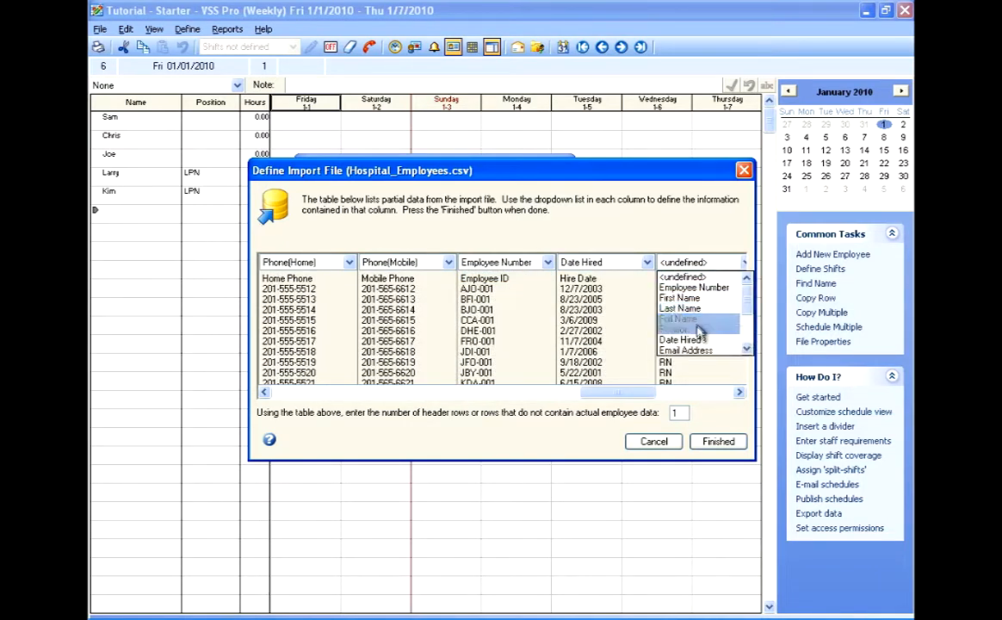
click(676, 330)
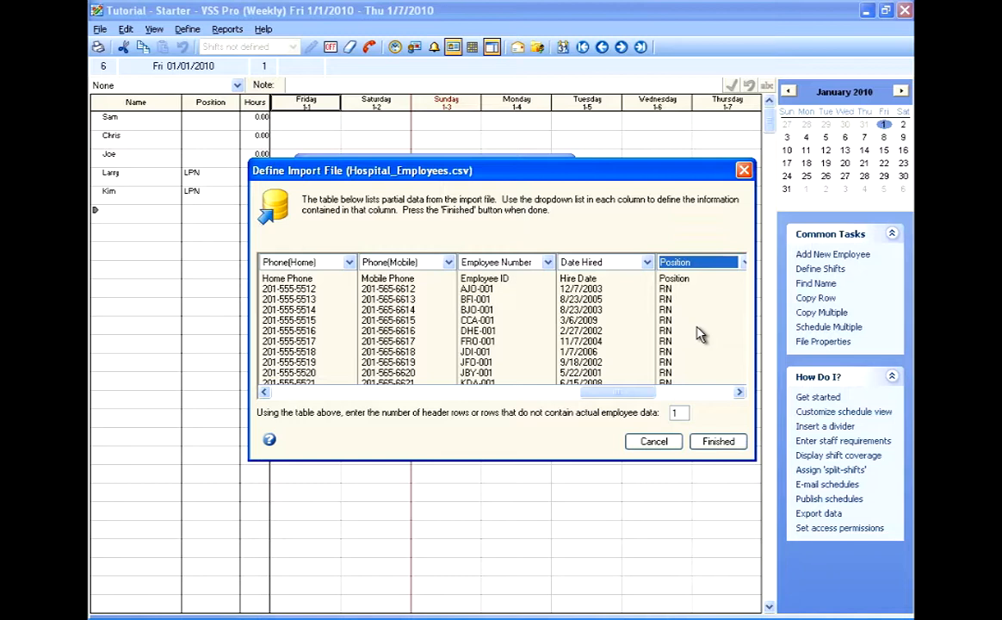
mouse_move(720, 287)
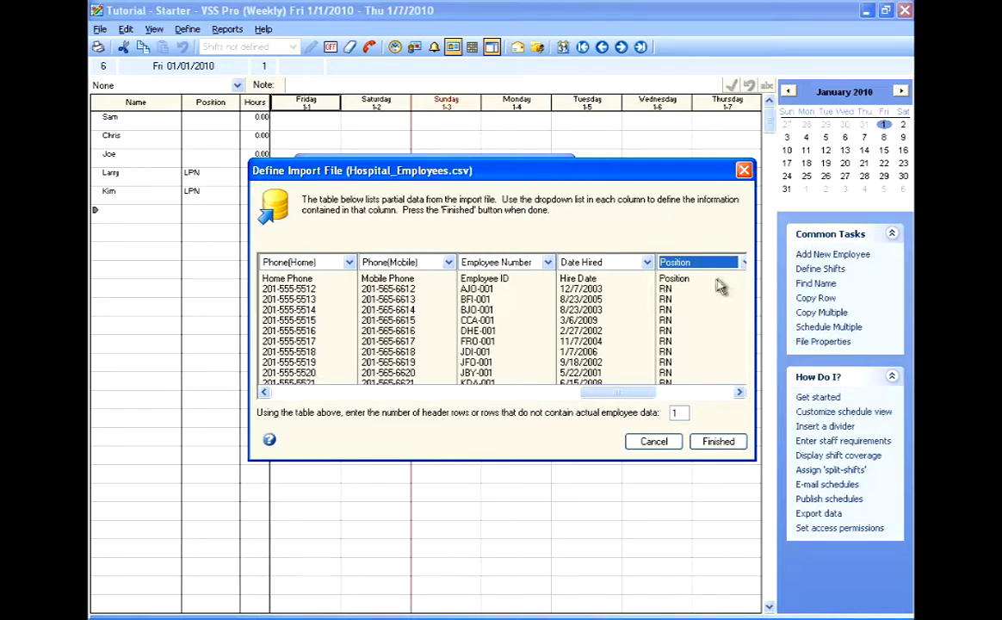
mouse_move(422, 291)
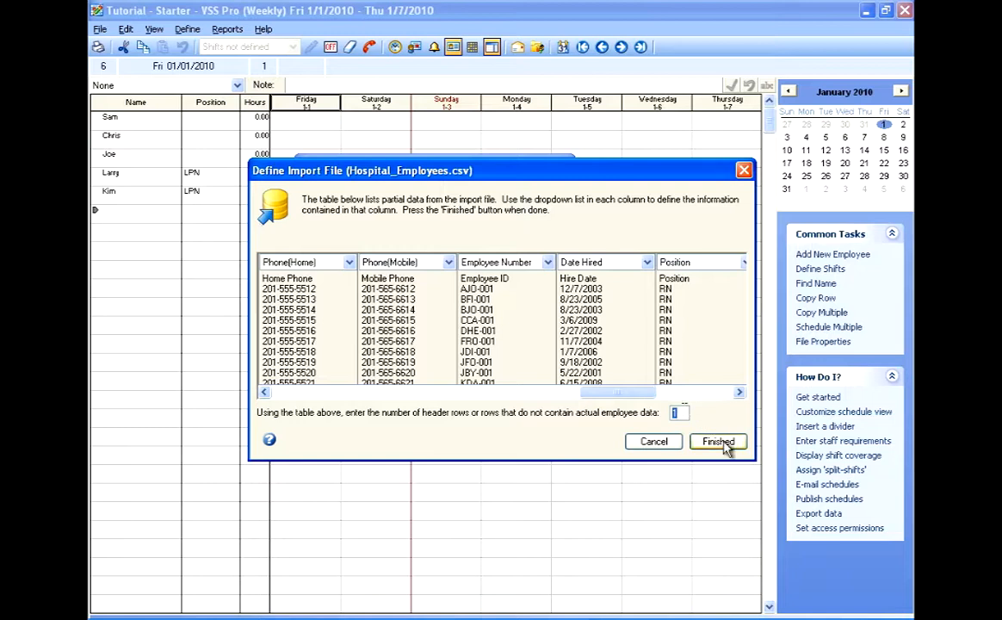
click(718, 440)
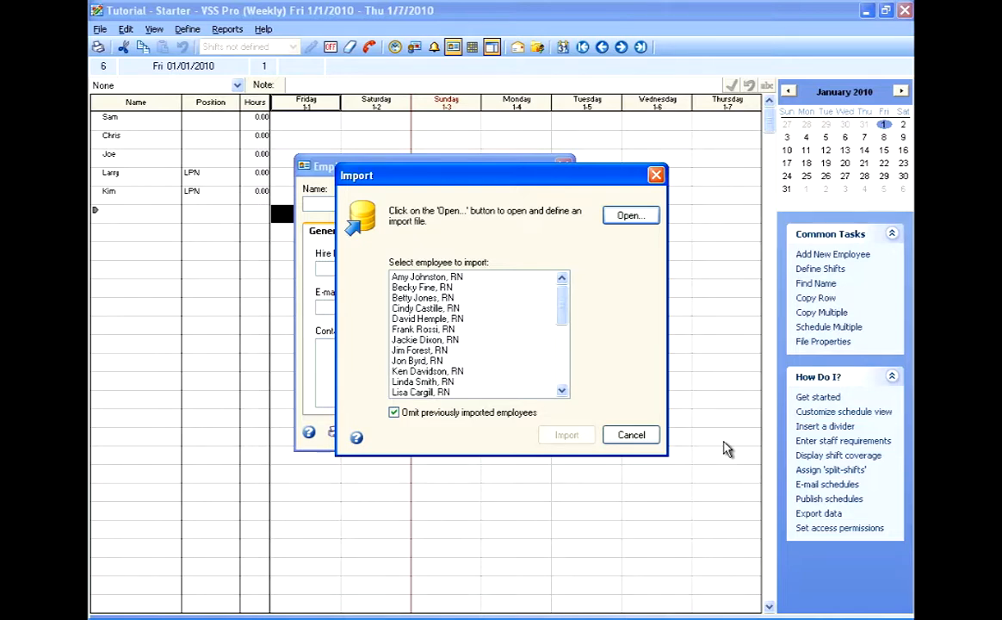
mouse_move(508, 300)
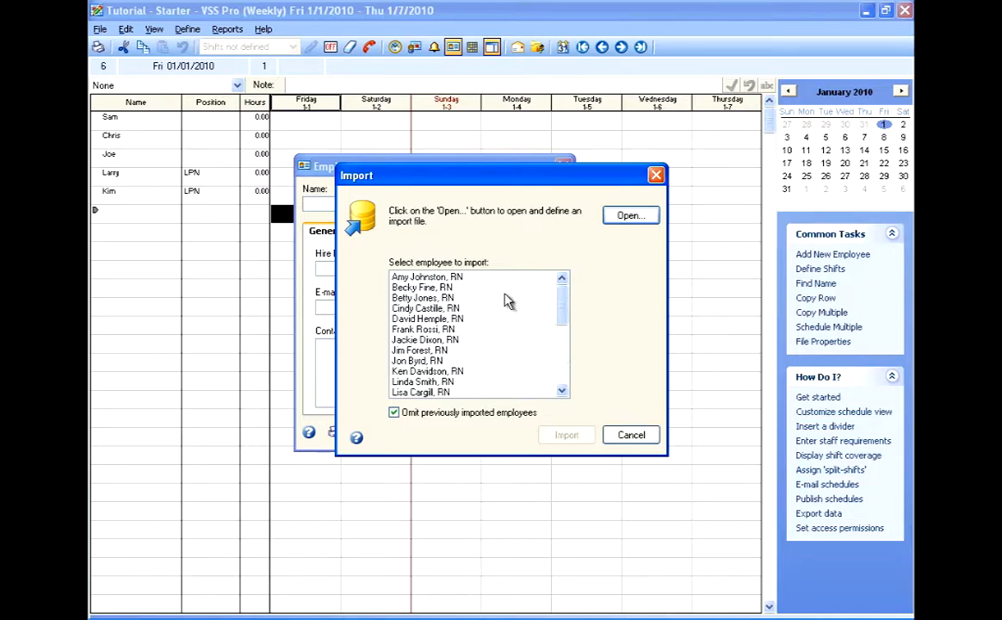
click(426, 276)
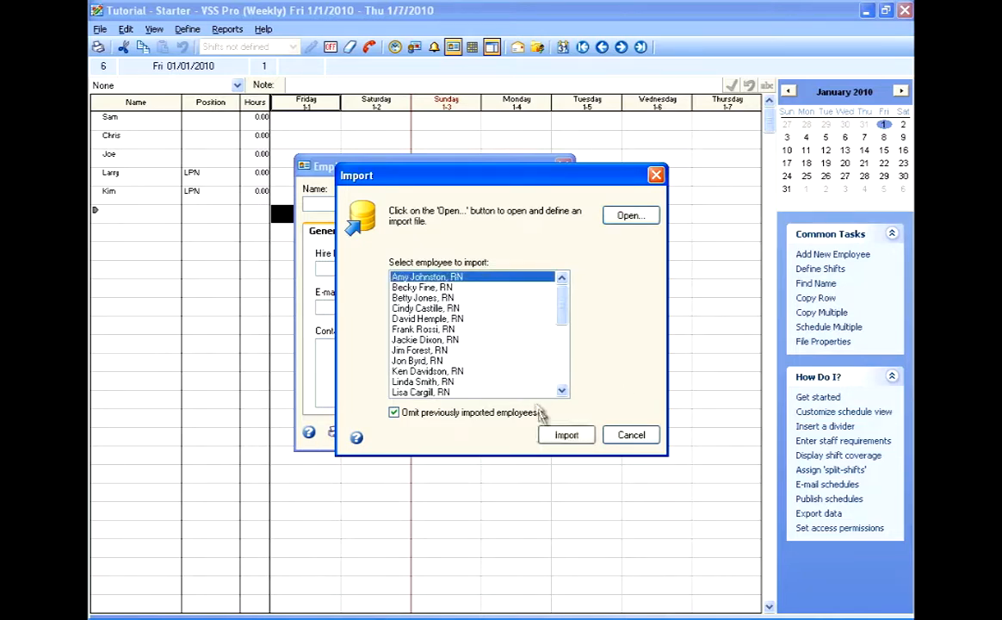
click(565, 433)
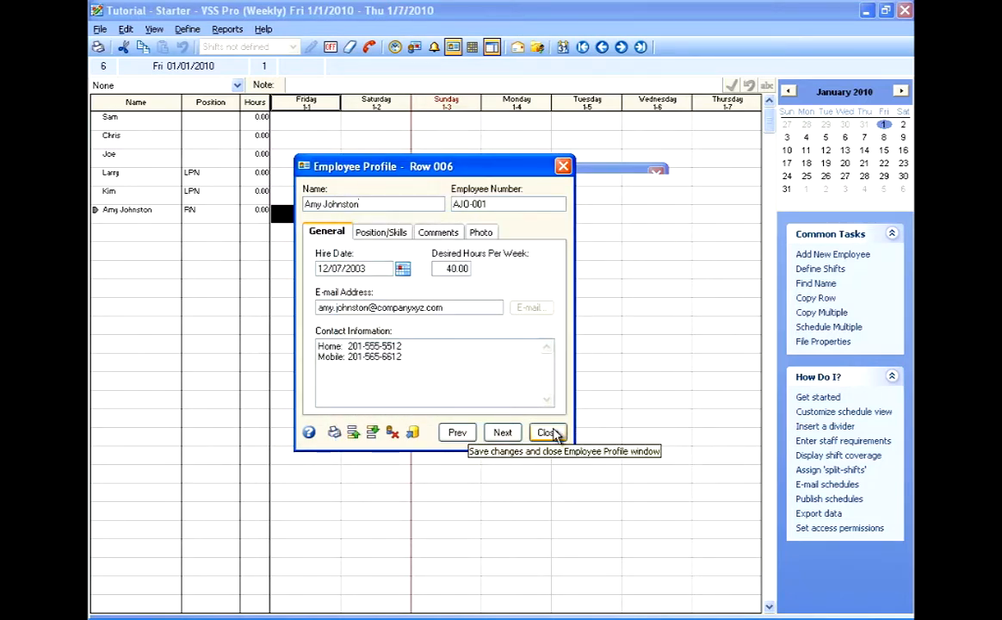
mouse_move(485, 286)
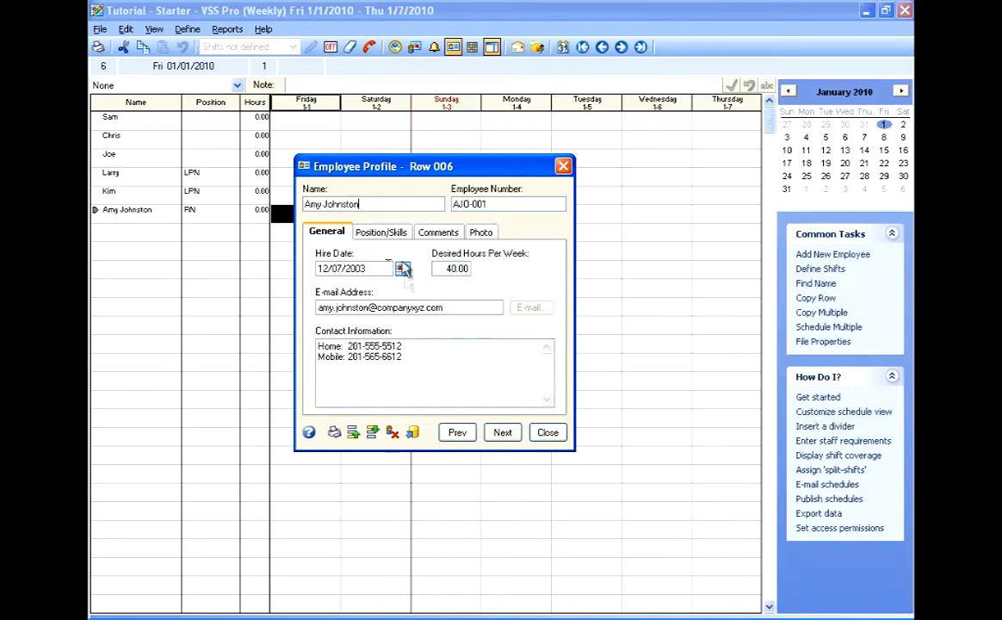
click(381, 232)
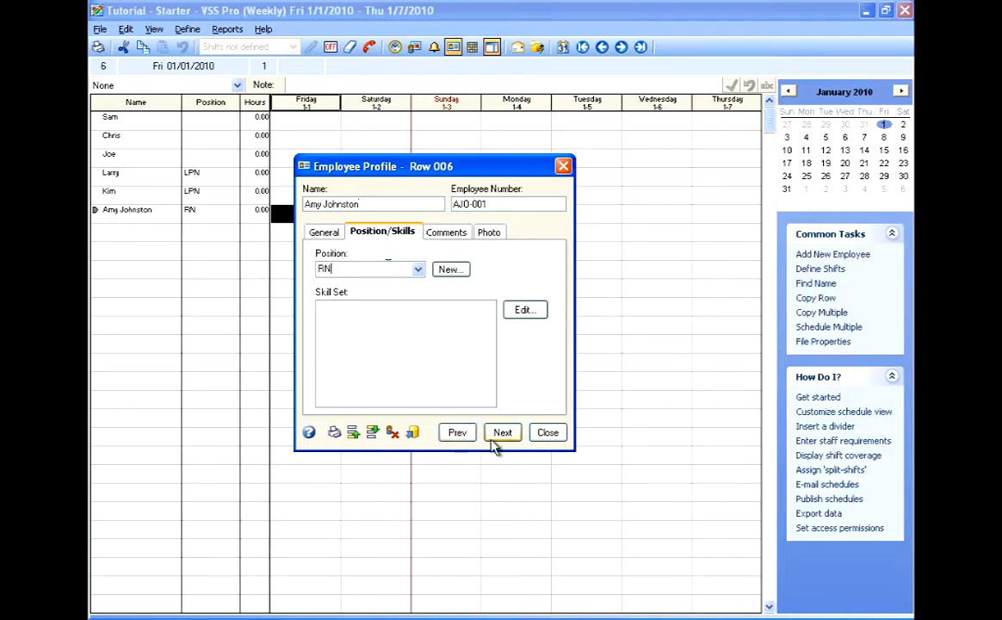
click(502, 432)
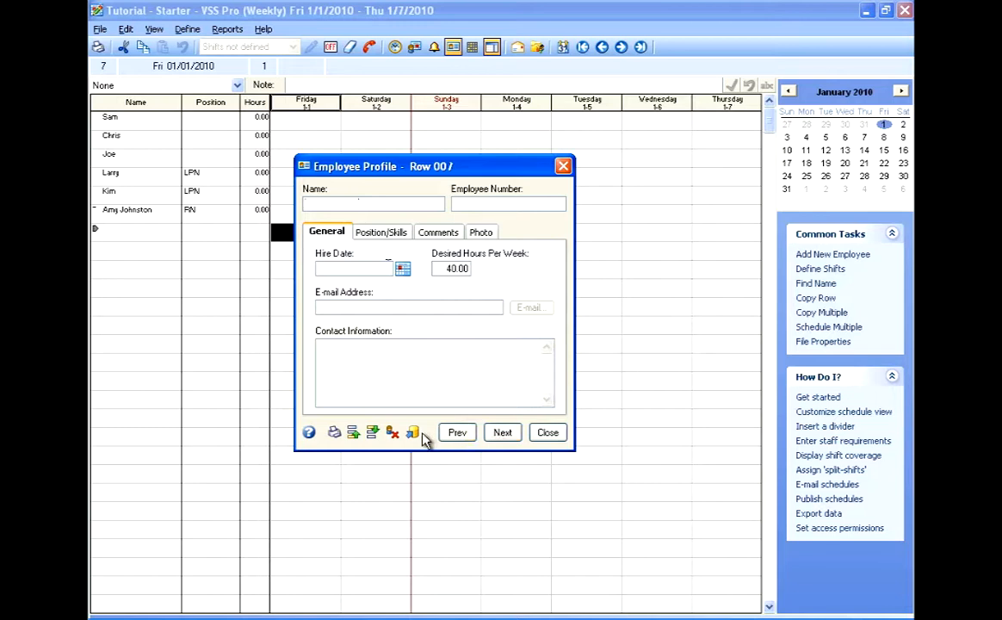
click(413, 432)
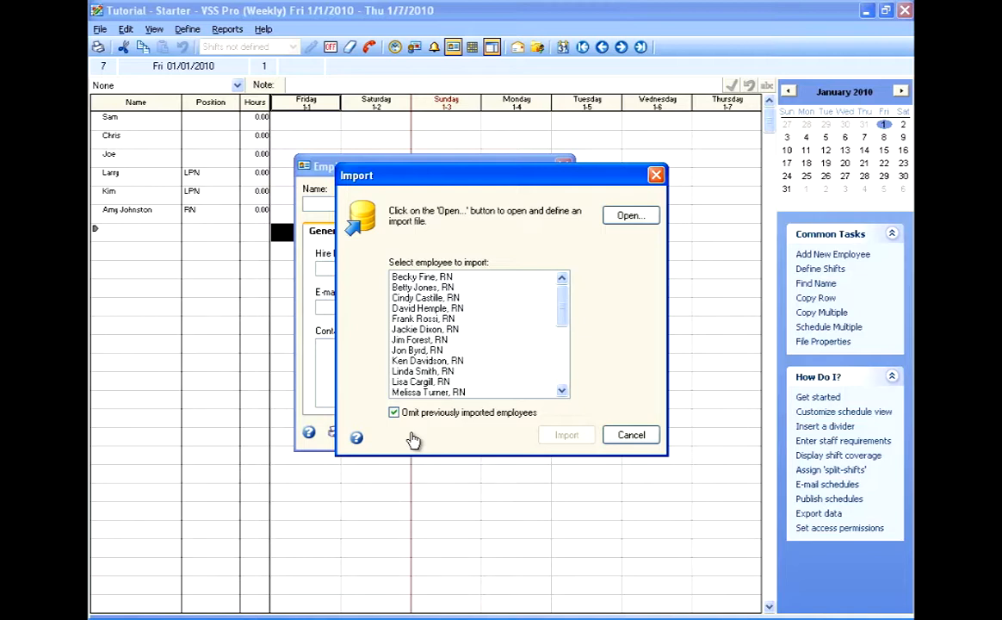
click(421, 277)
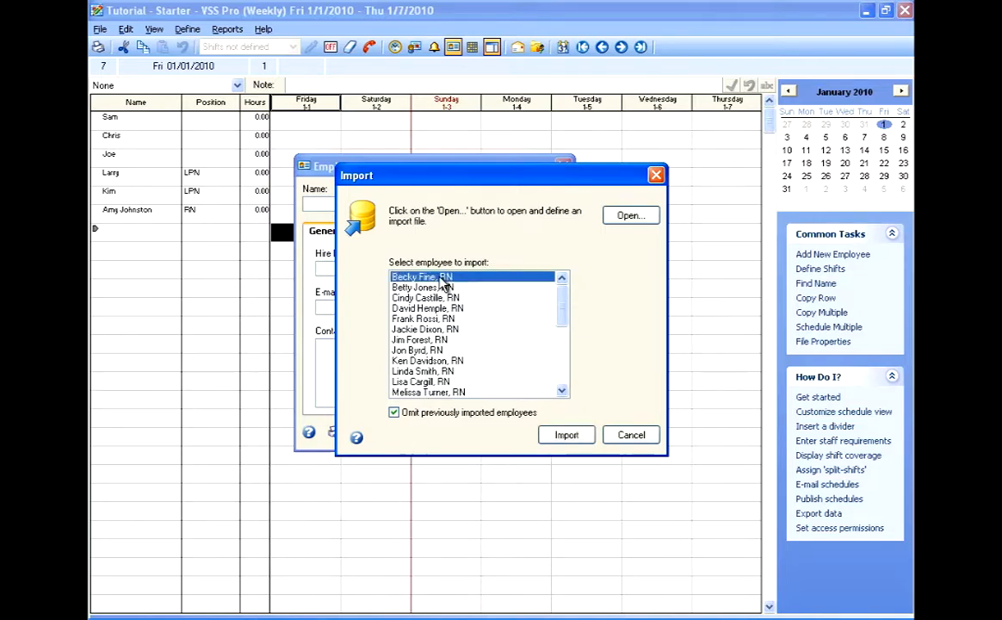
click(566, 434)
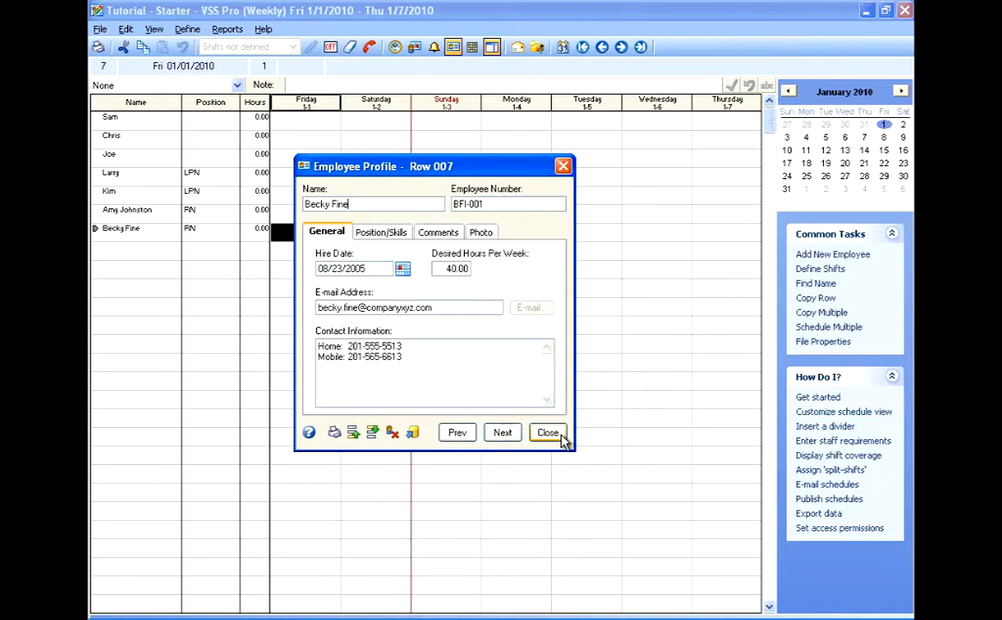
mouse_move(549, 433)
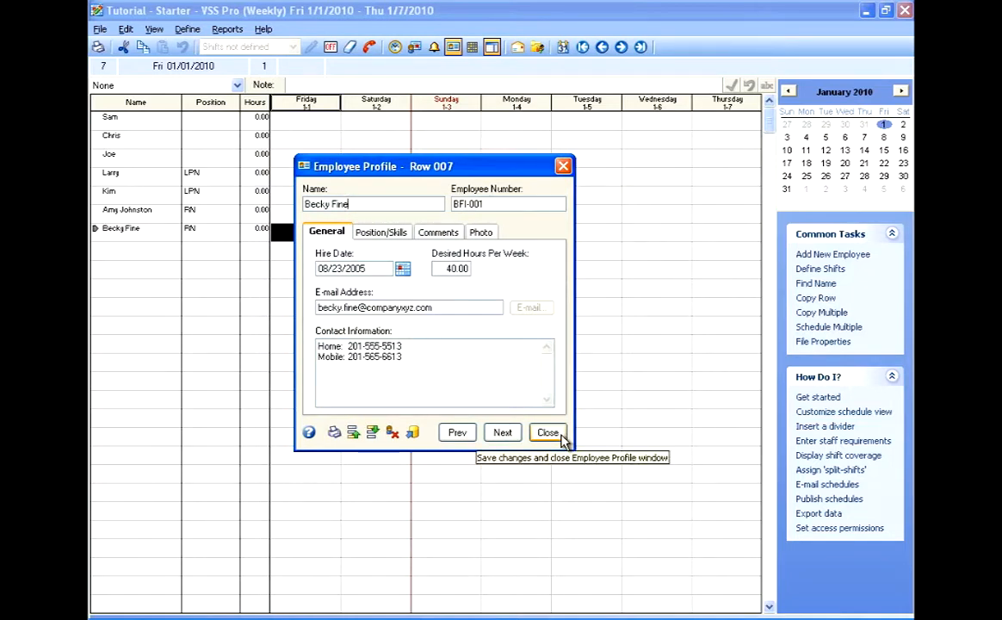
mouse_move(413, 433)
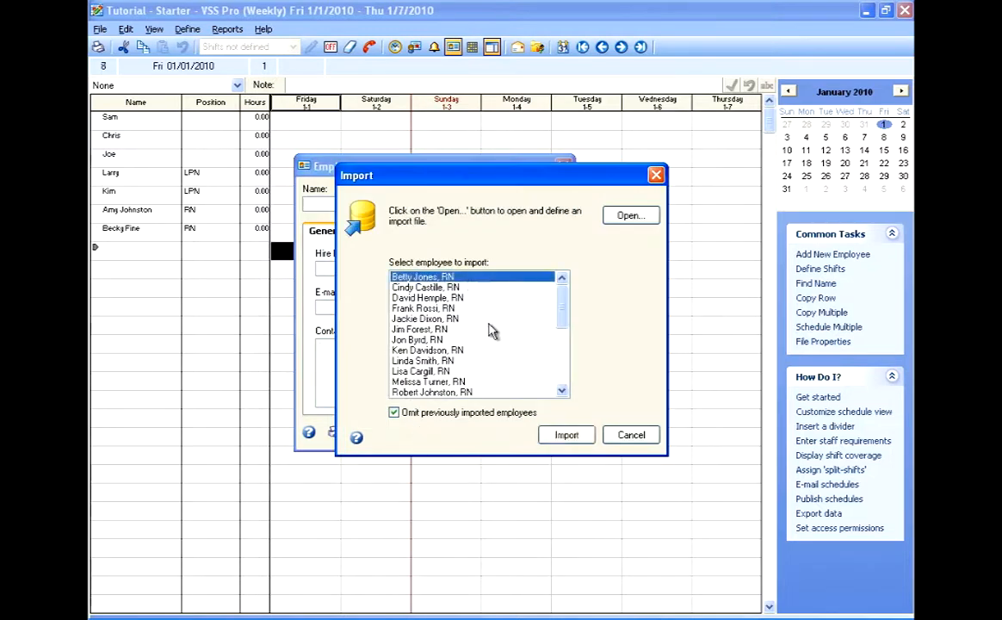
click(566, 435)
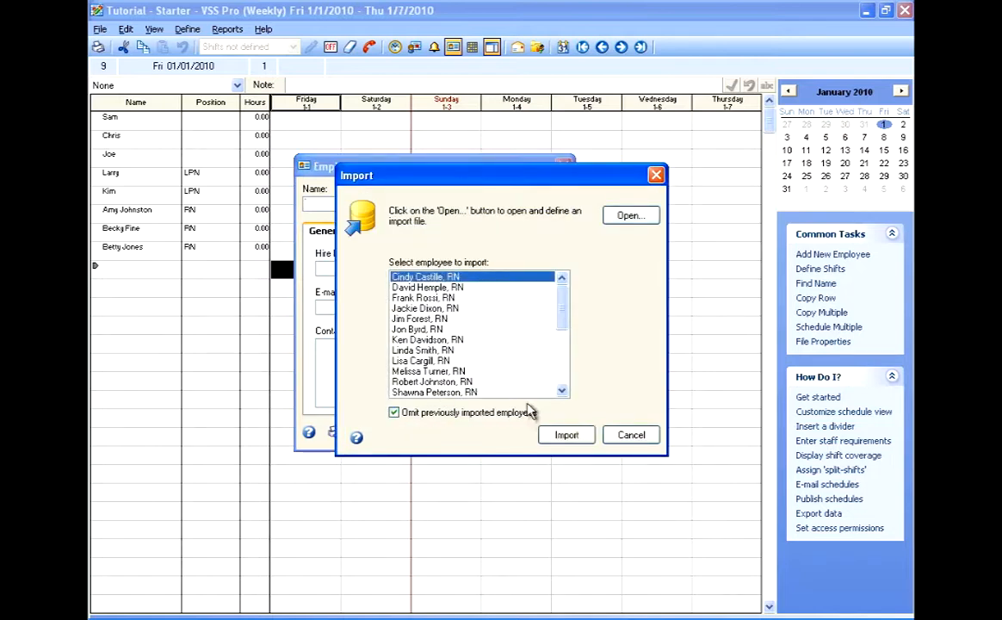
click(566, 435)
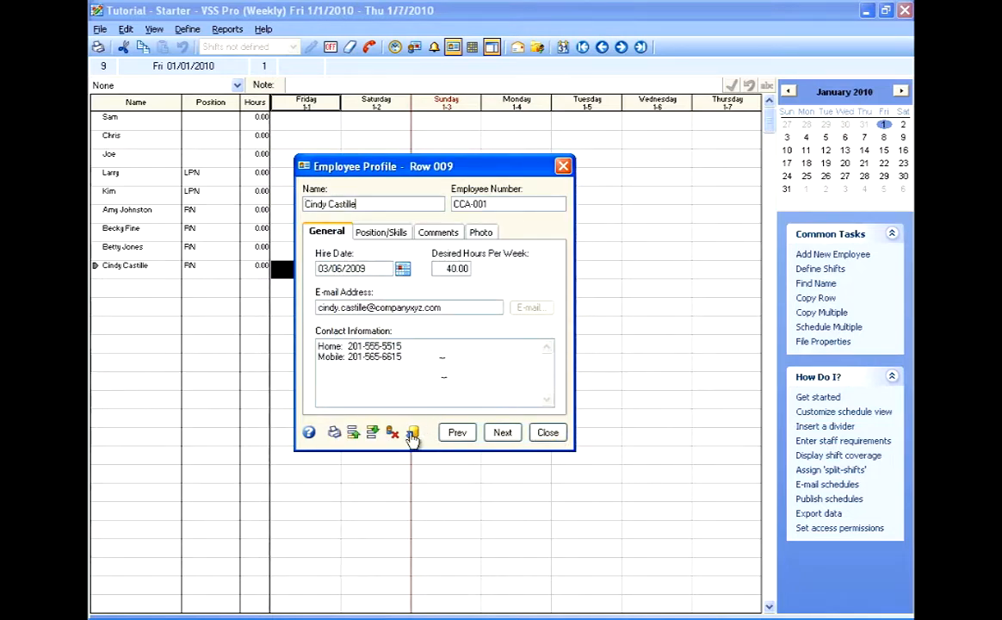
mouse_move(412, 432)
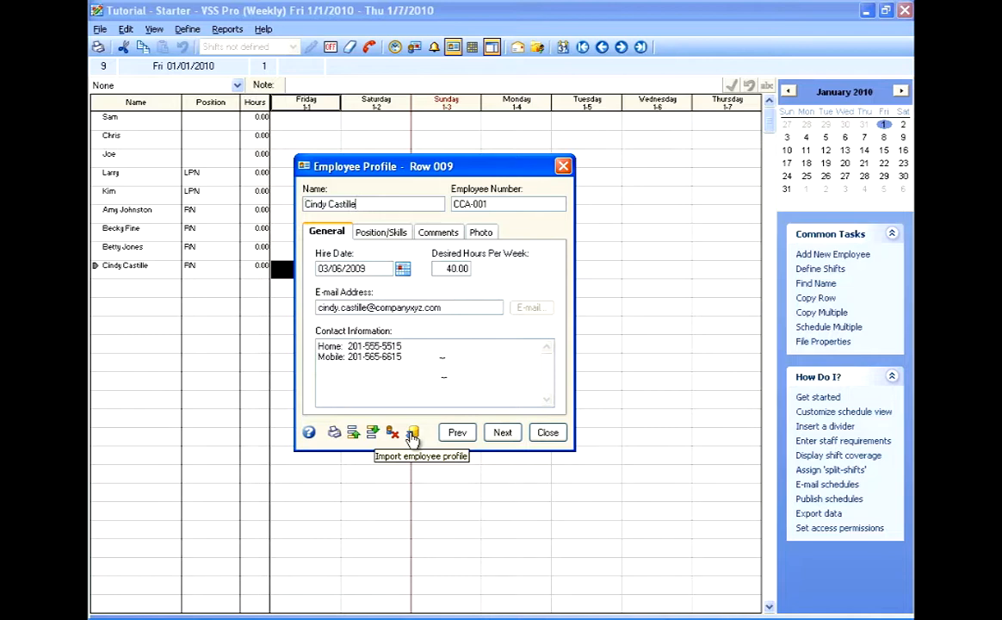
click(548, 432)
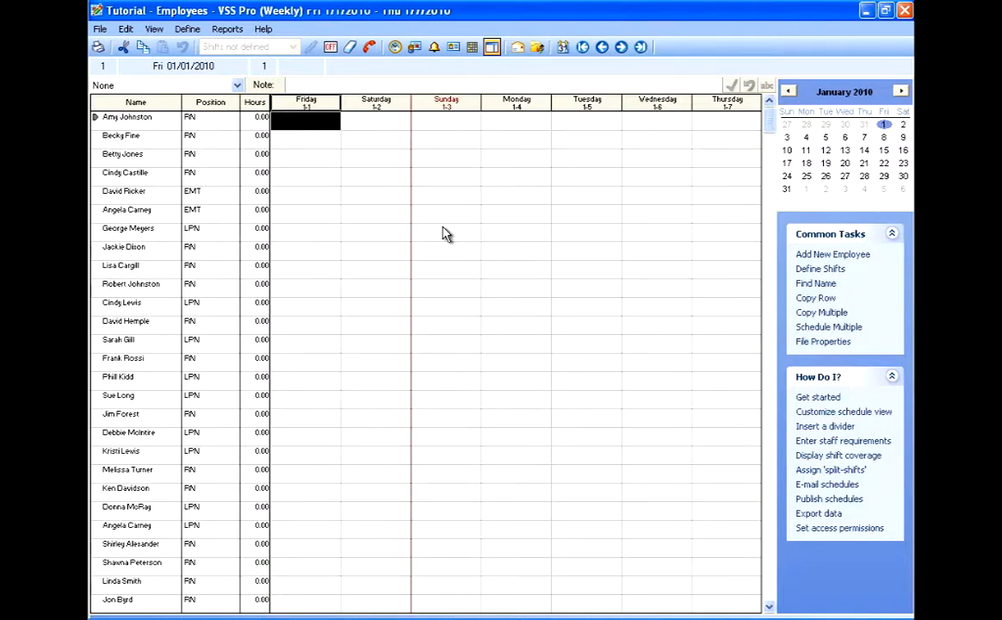
- Sort the employee roster by position via View > Sort By > Position
click(154, 29)
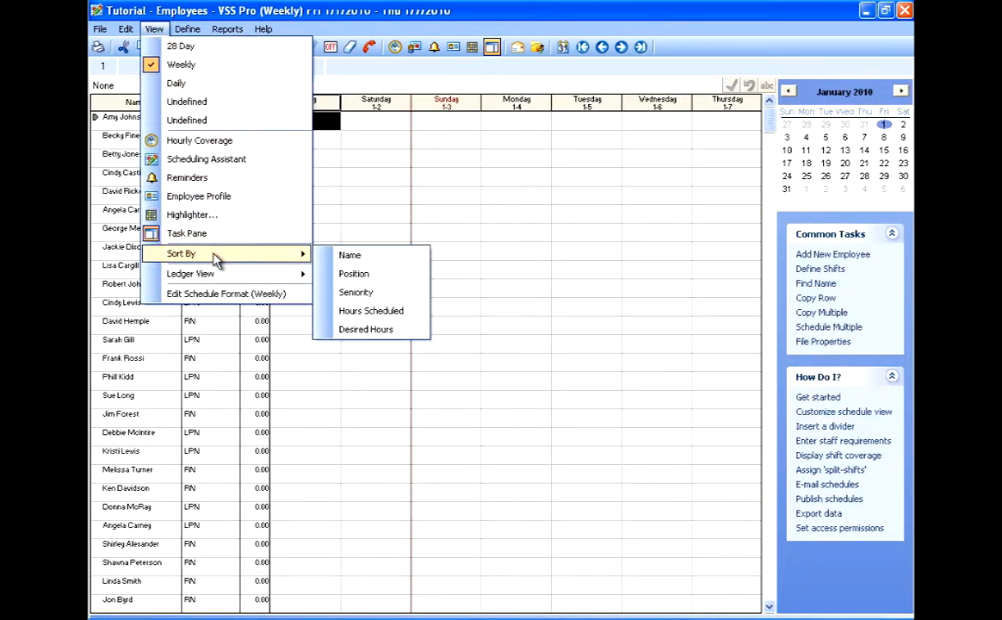
mouse_move(350, 255)
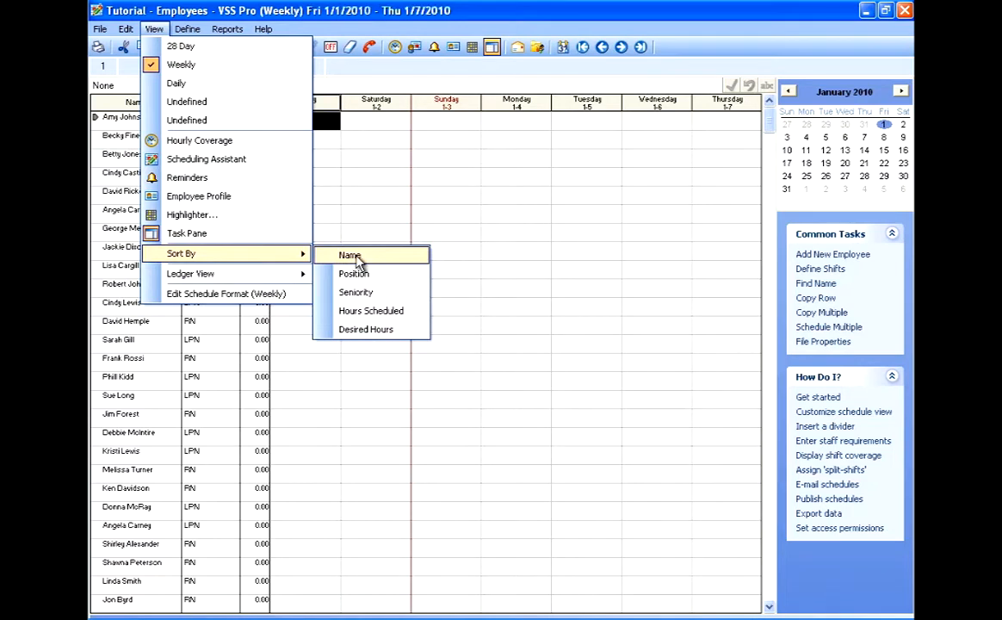
mouse_move(354, 274)
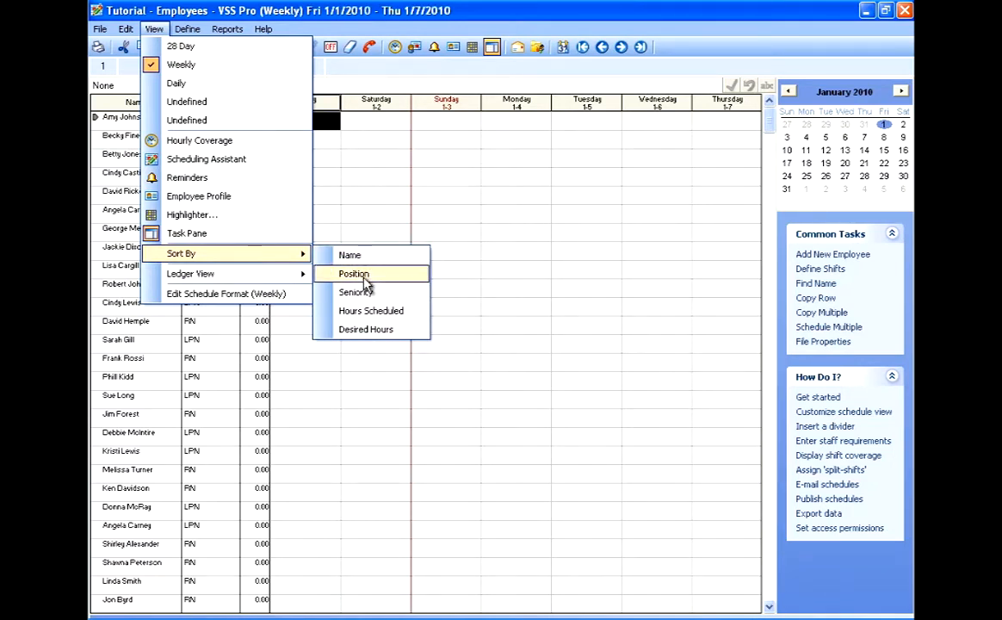
click(353, 274)
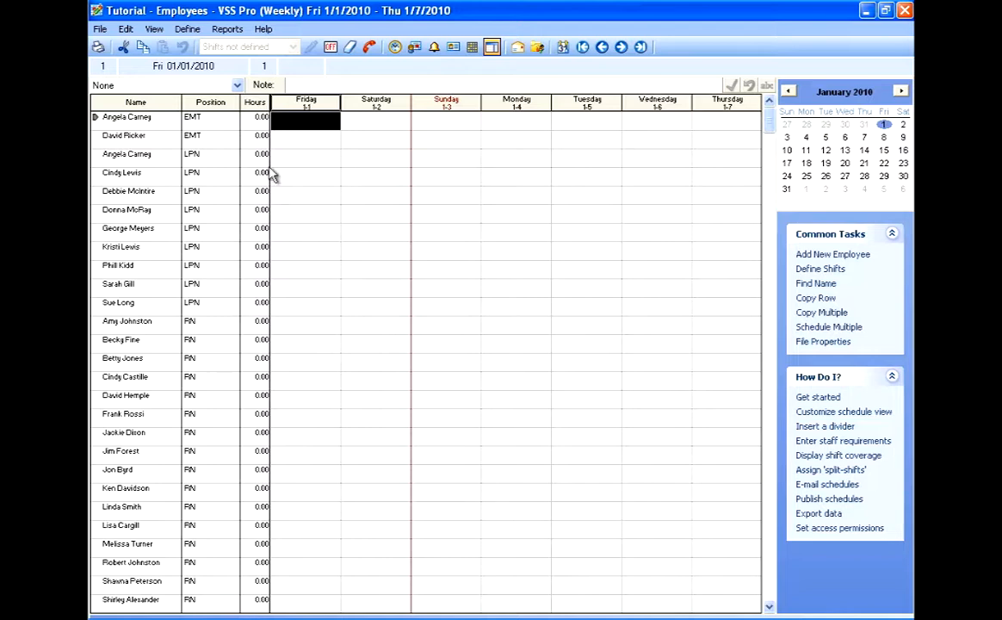
mouse_move(229, 269)
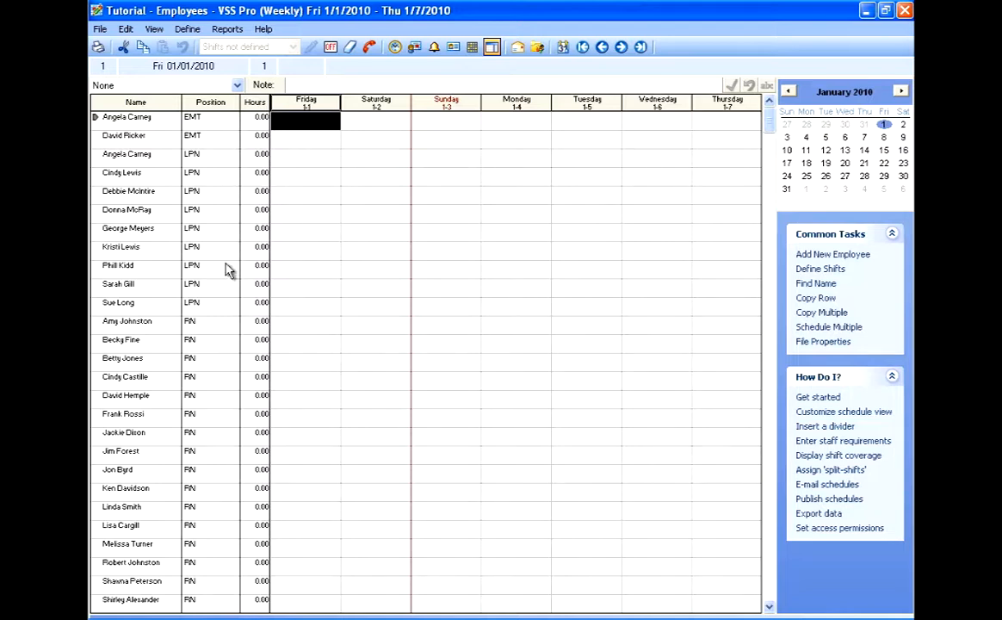
mouse_move(230, 293)
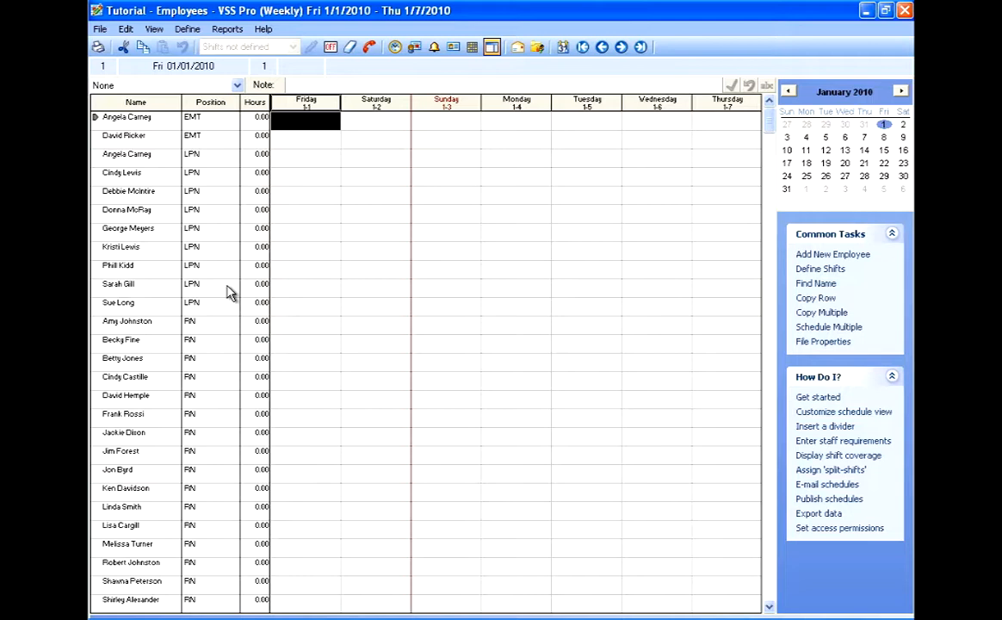
click(154, 29)
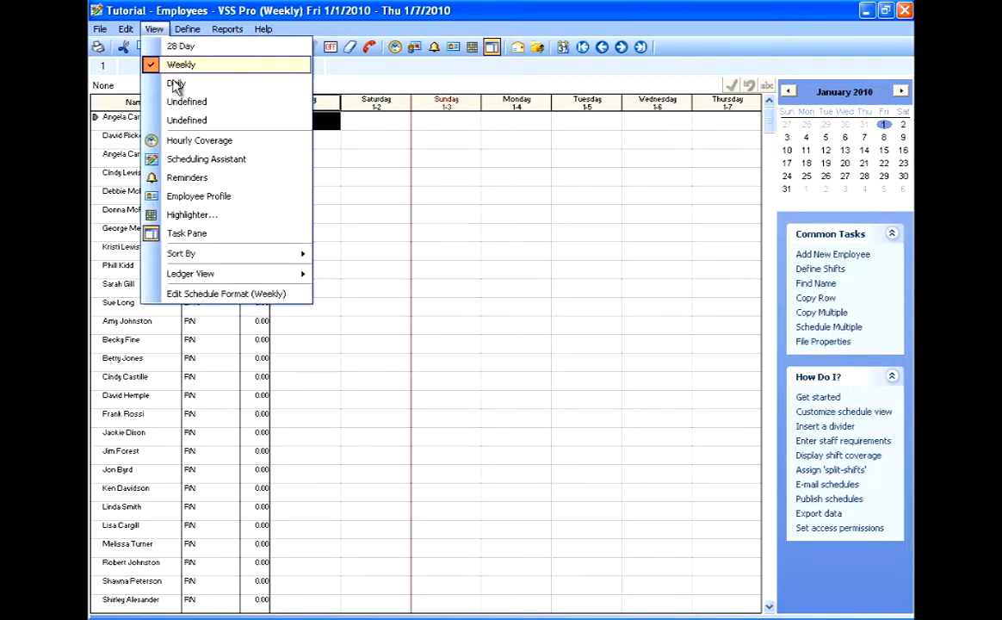
mouse_move(180, 253)
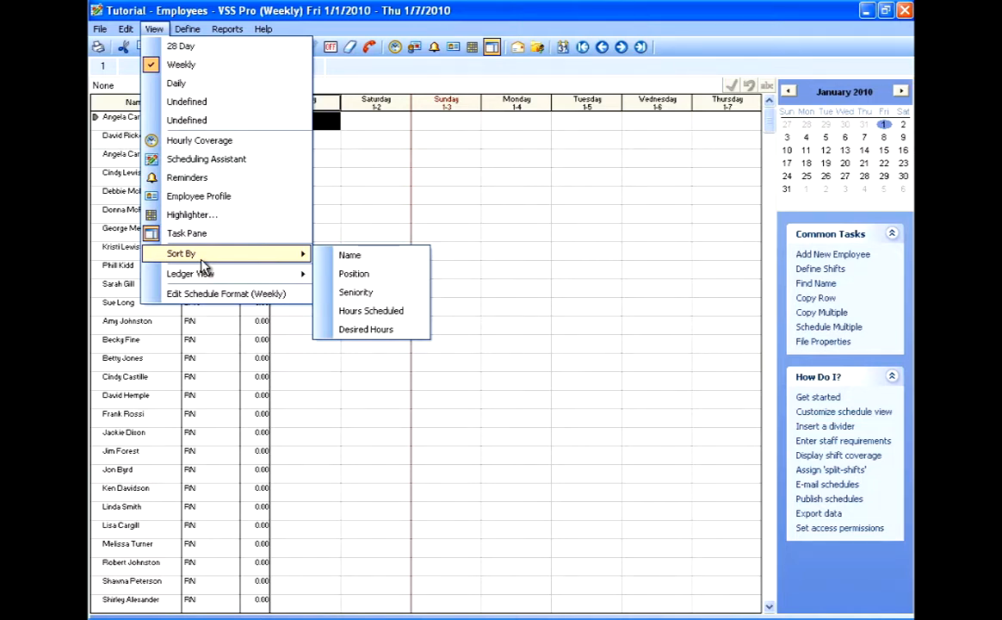
click(354, 273)
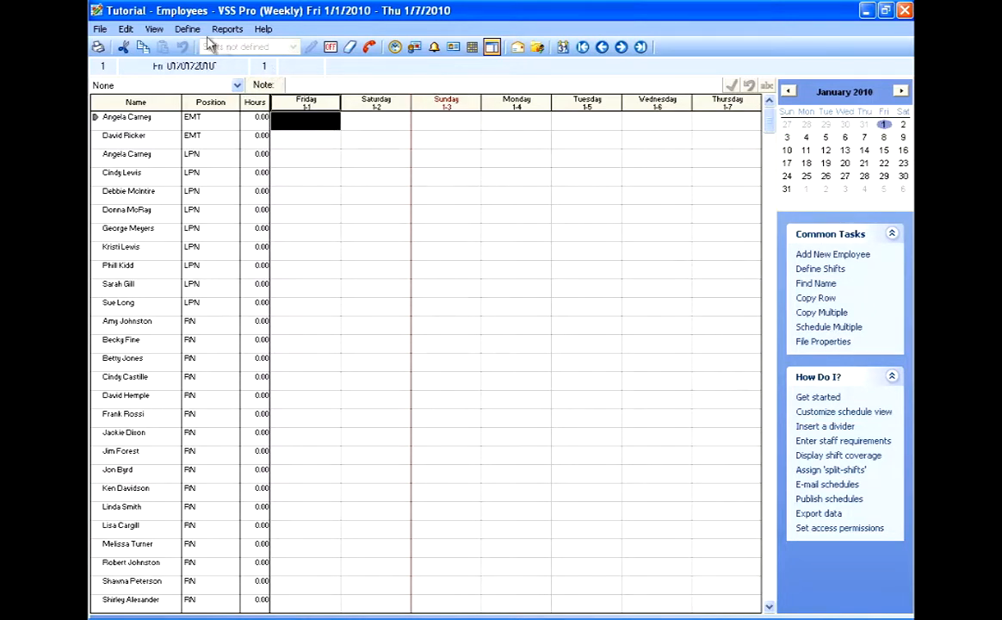
- Insert a cyan divider row captioned 'EMT' above the EMT employees
click(125, 28)
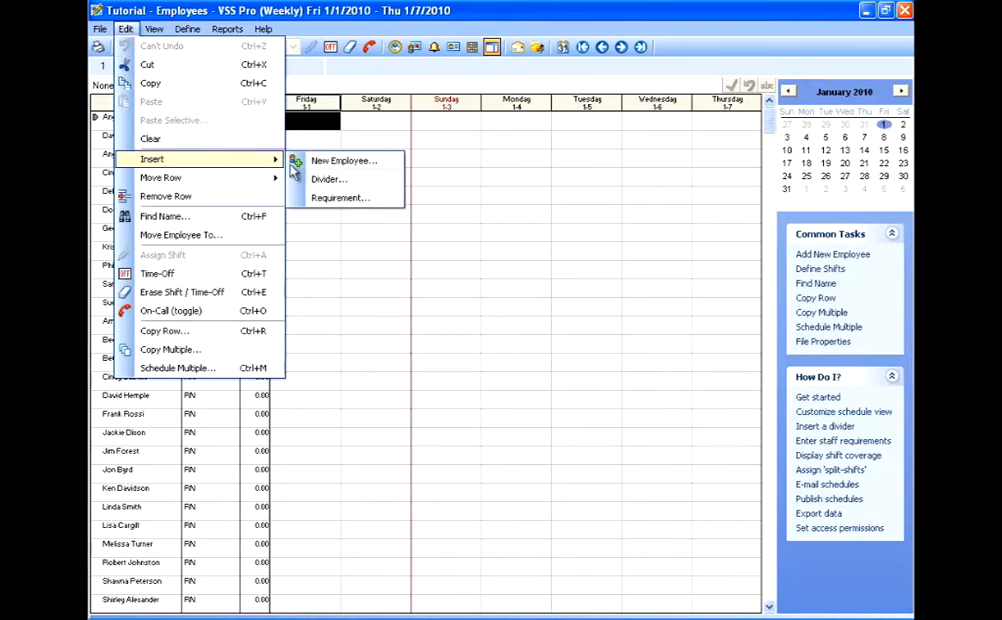
click(329, 180)
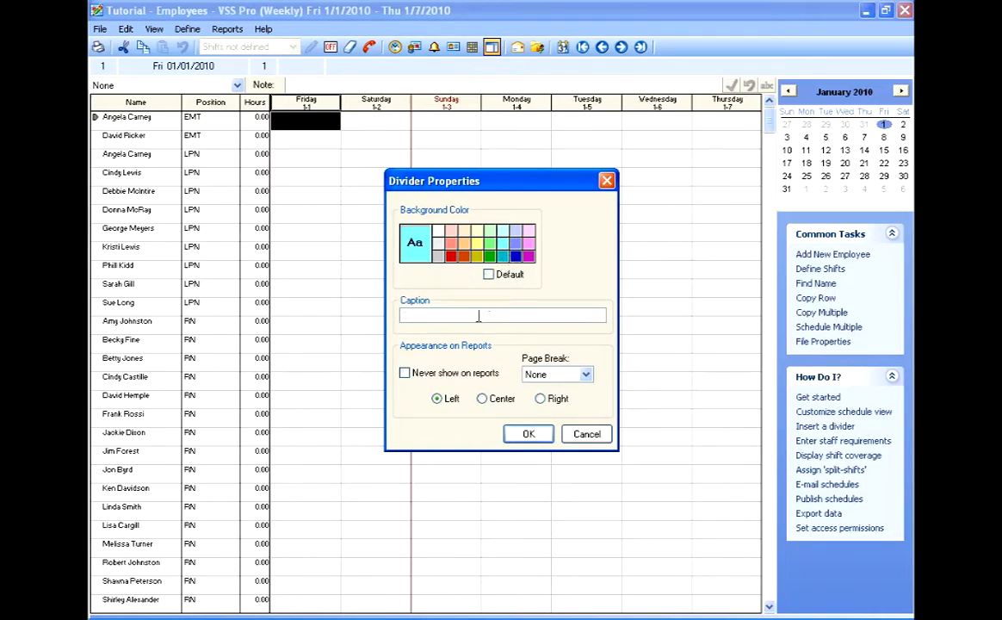
text(EMT)
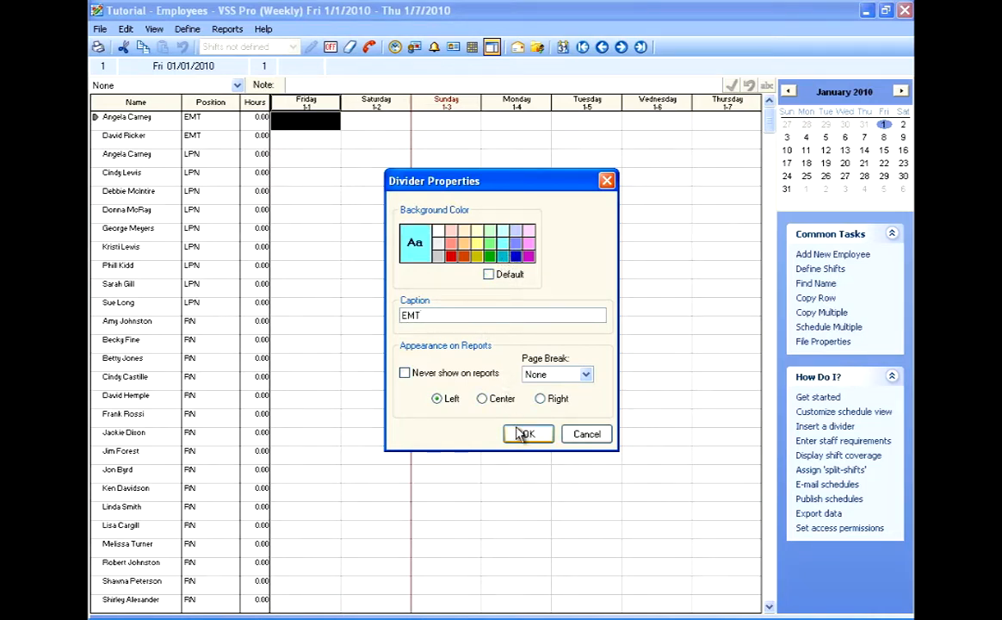
click(527, 433)
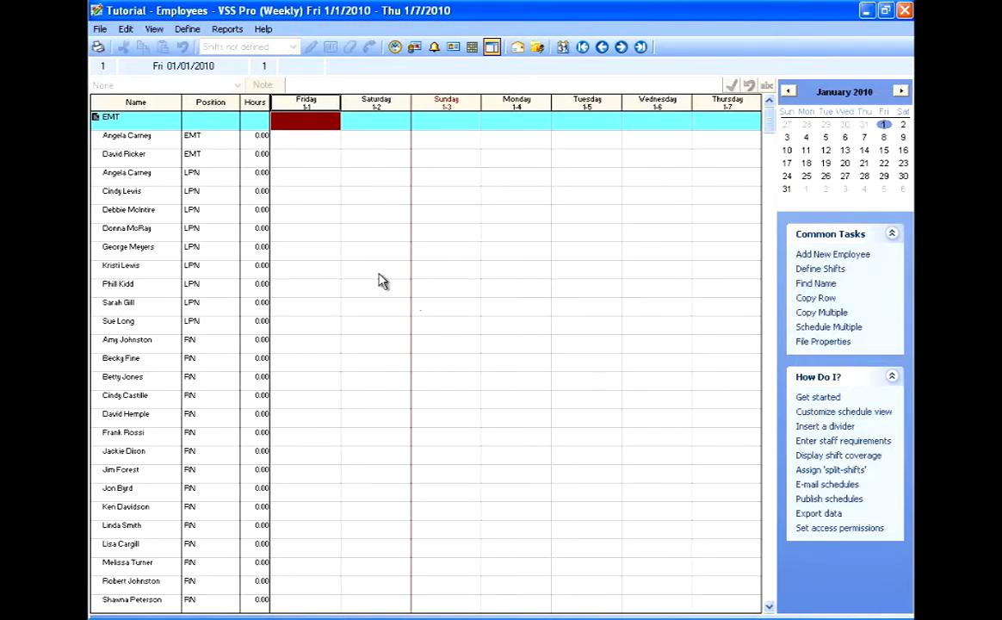
mouse_move(316, 183)
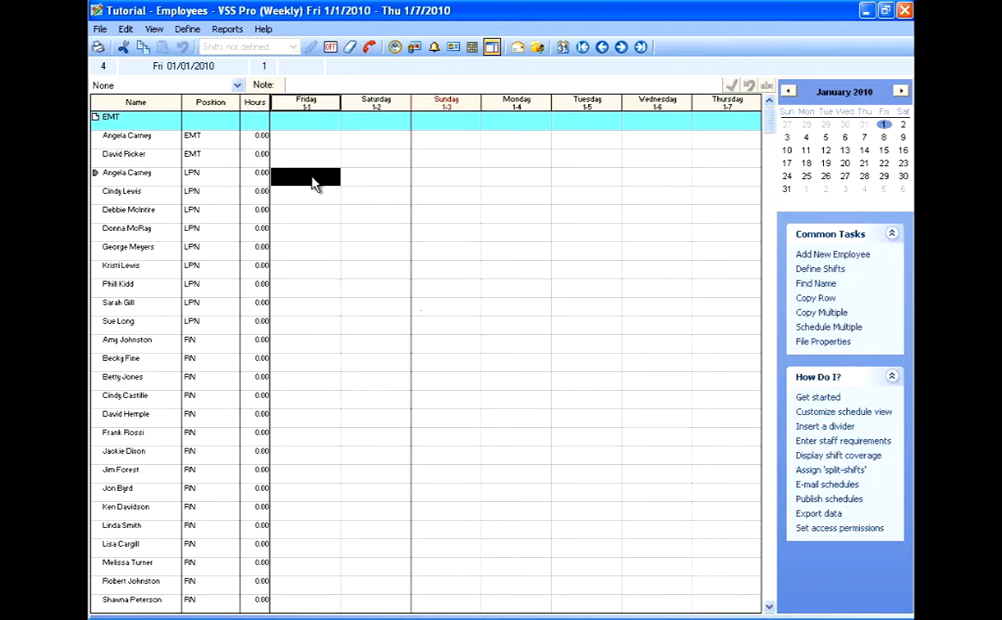
- Insert a divider row captioned 'LPN' above the LPN group
click(125, 29)
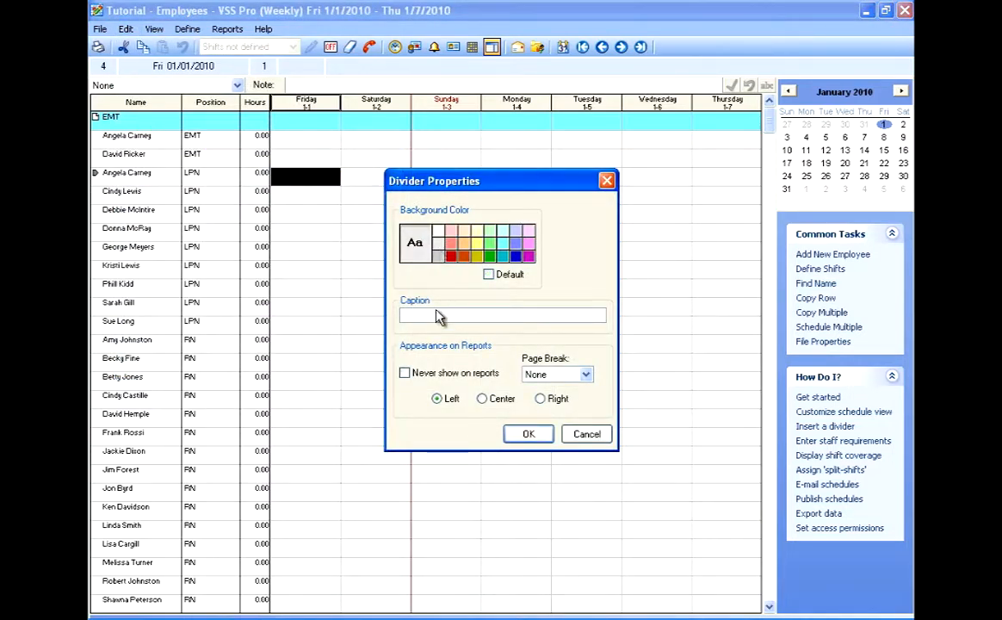
click(502, 315)
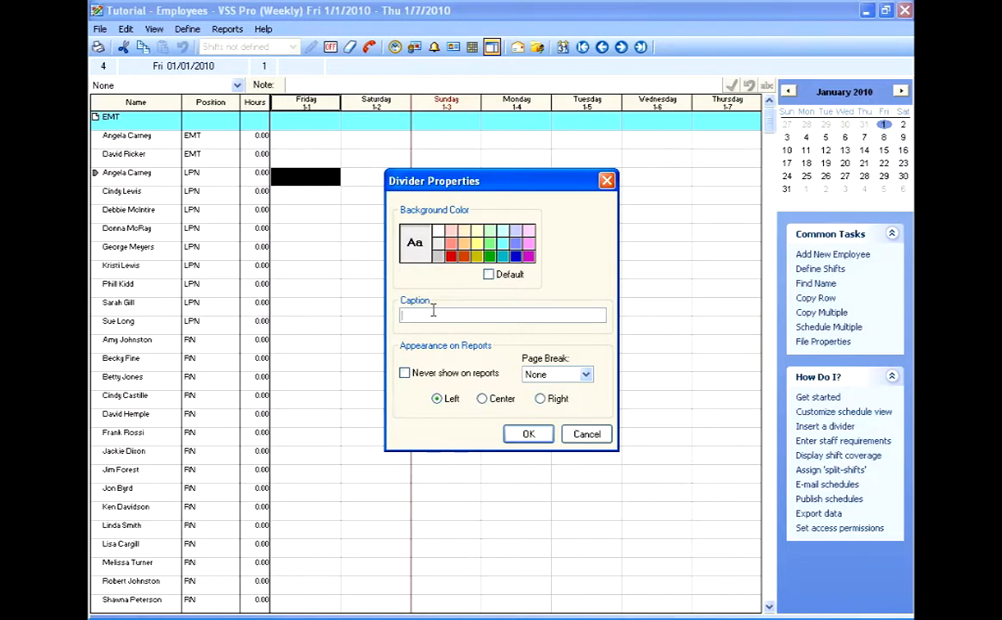
text(LPN)
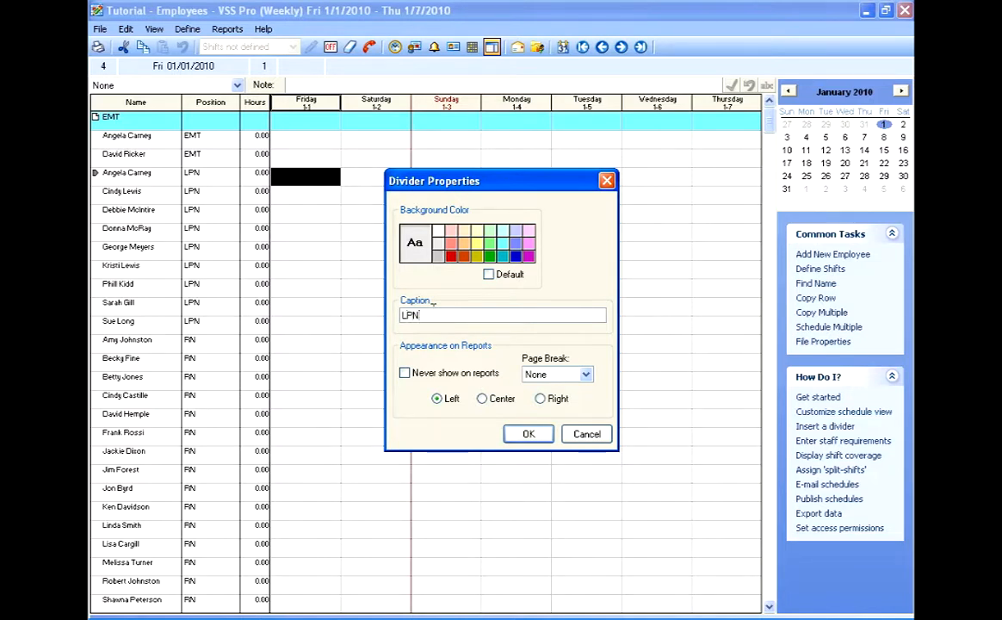
click(528, 433)
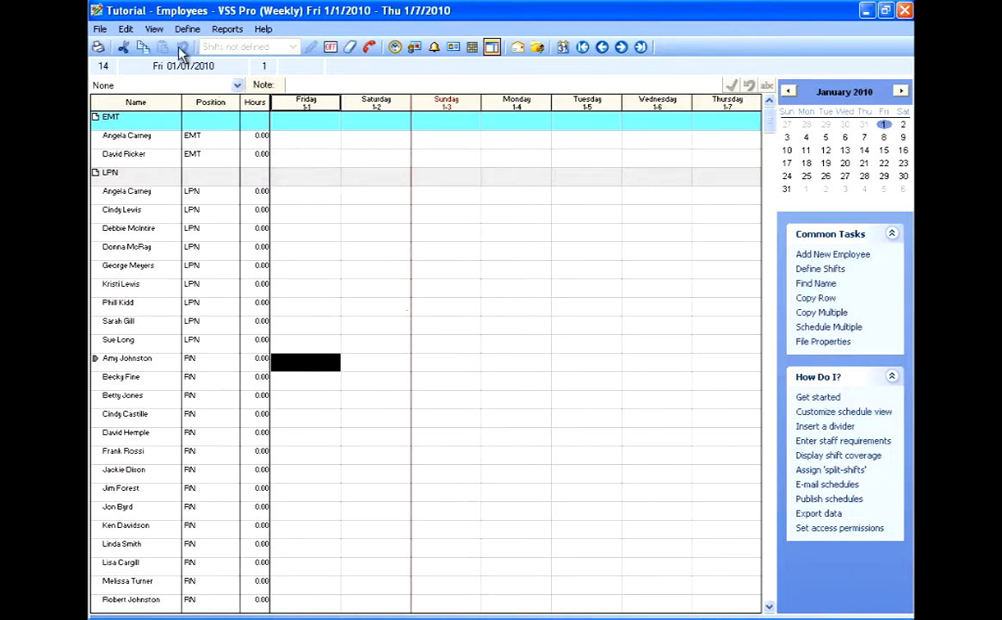
- Insert a pale yellow divider row captioned 'RN' above the RN group
click(126, 28)
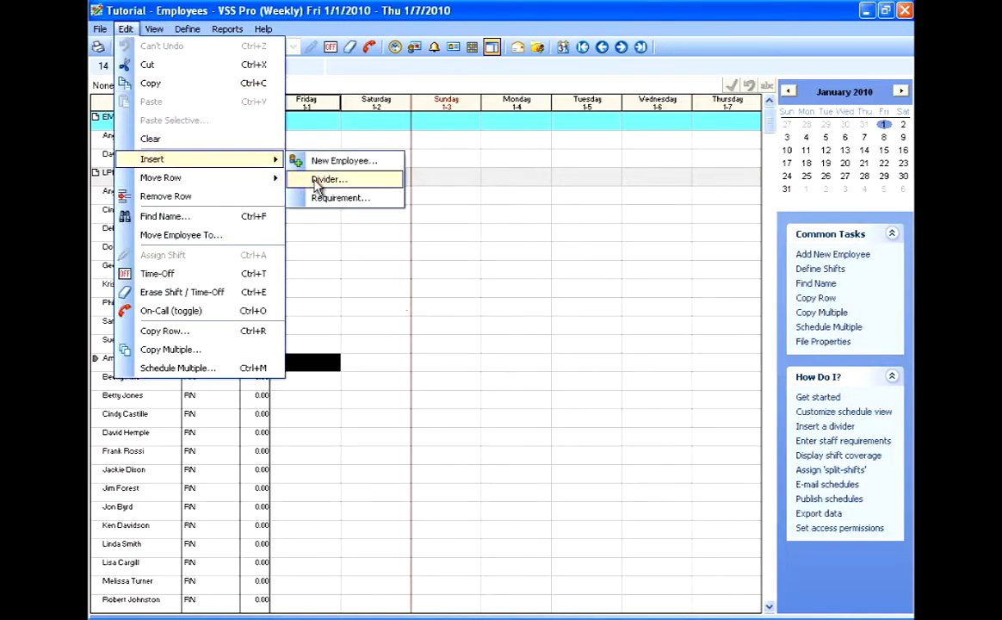
click(328, 179)
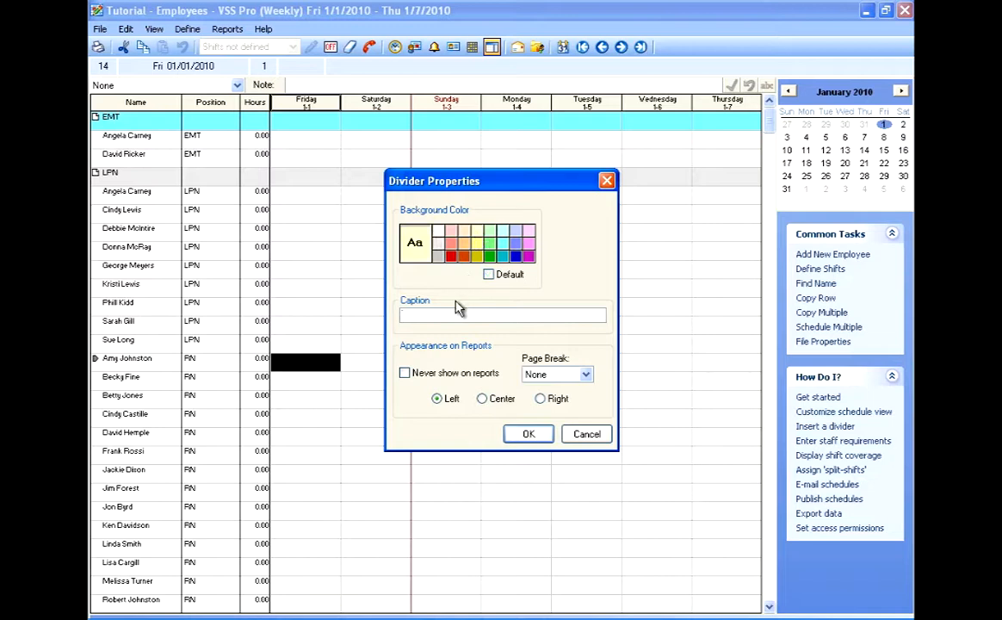
text(RN)
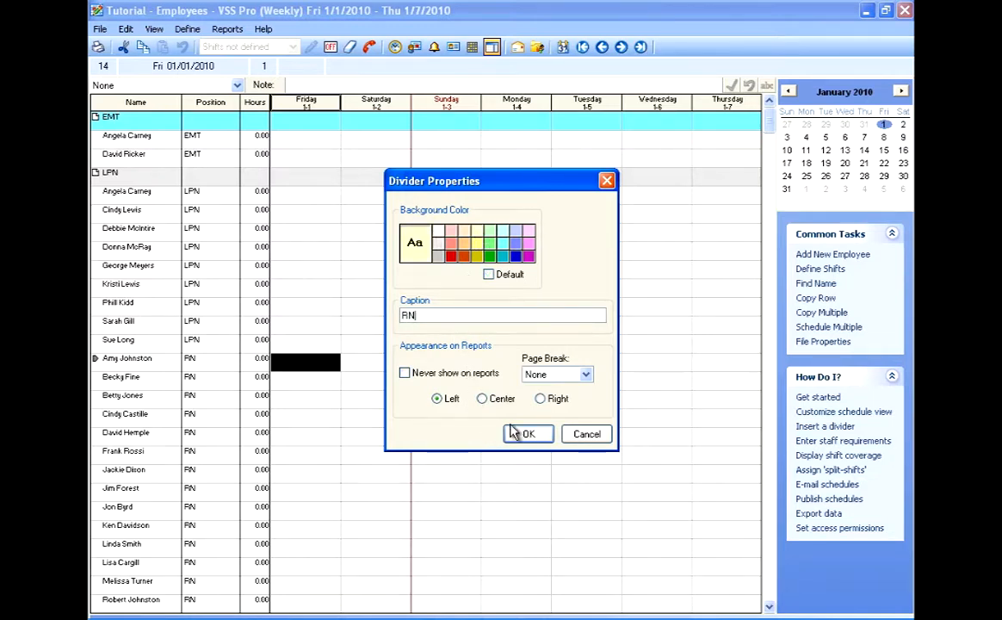
click(528, 434)
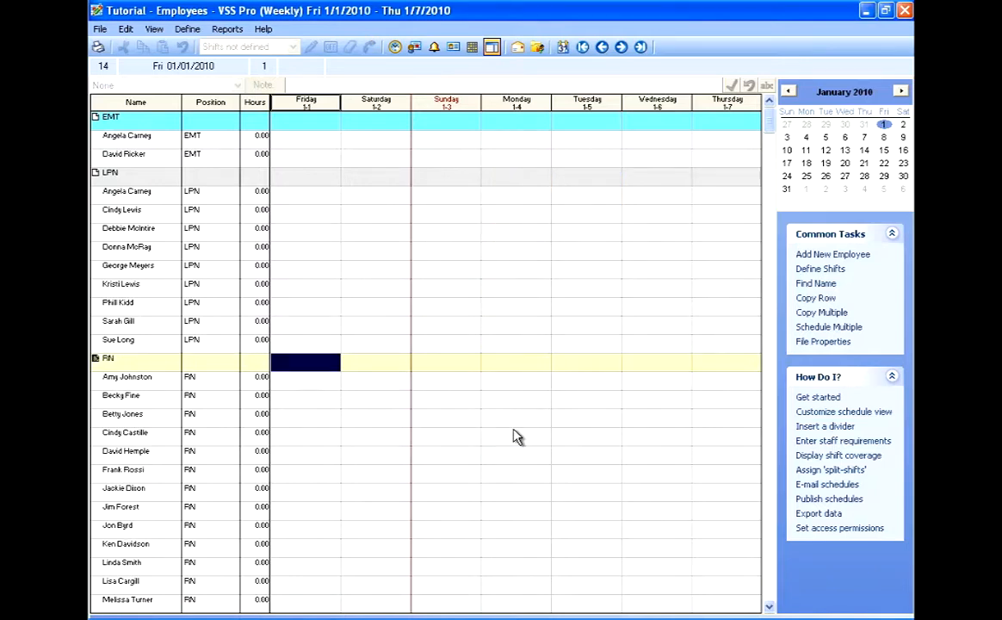
mouse_move(547, 435)
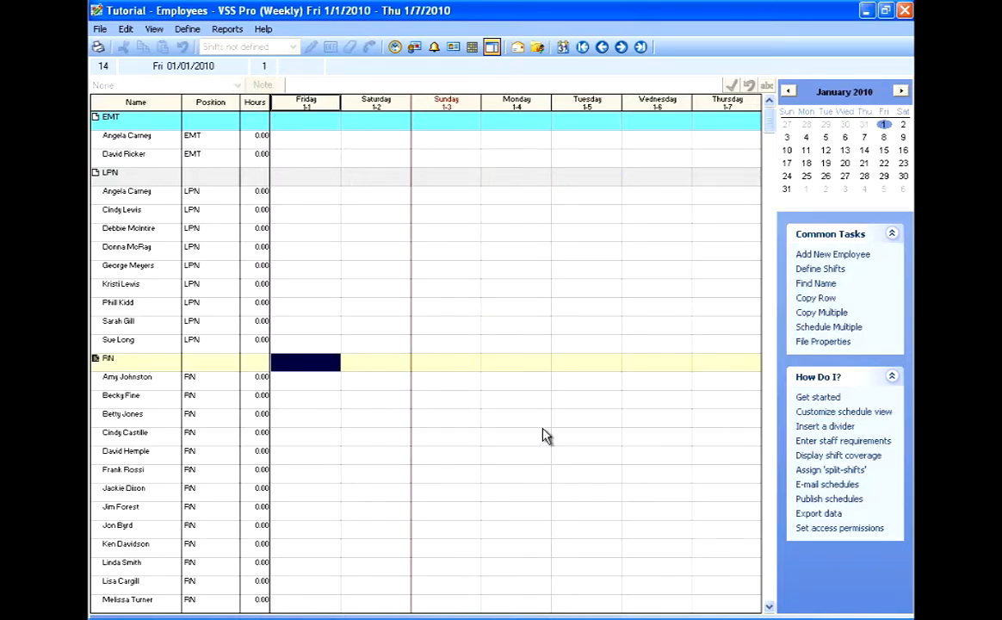